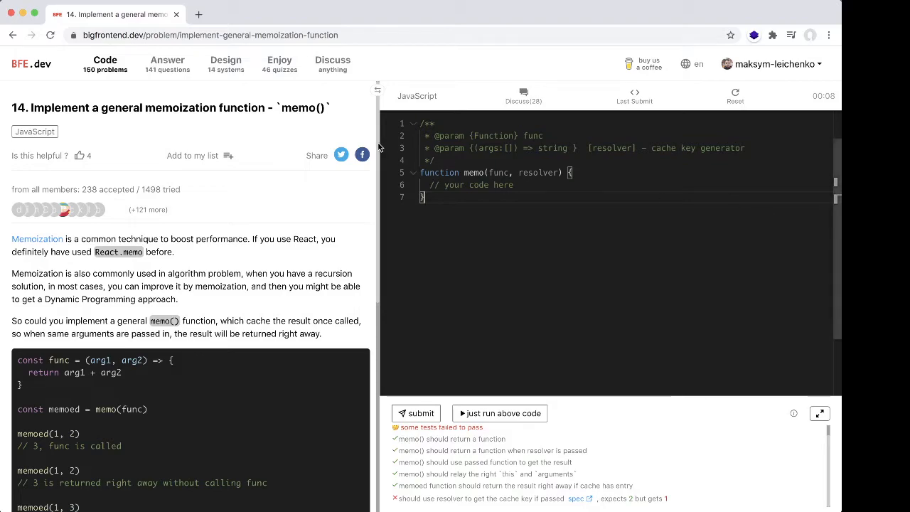
pyautogui.moveTo(137, 135)
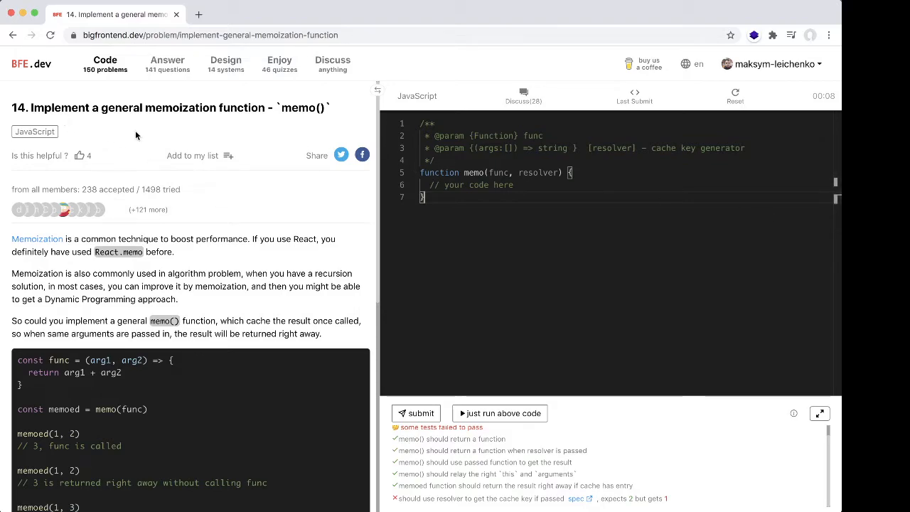
pyautogui.moveTo(295, 127)
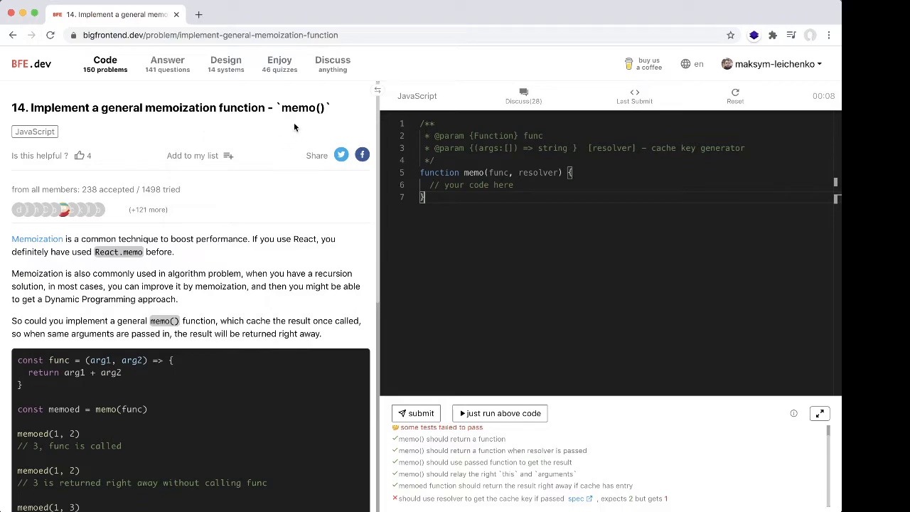
# - Read the memo problem description and examples, highlighting memoed, 3 and arbitrary
pyautogui.scroll(-3)
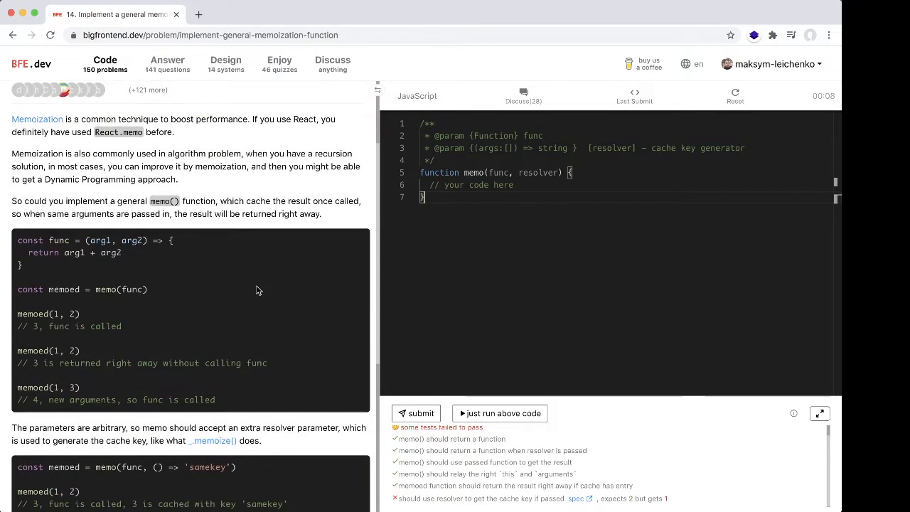
pyautogui.moveTo(272, 310)
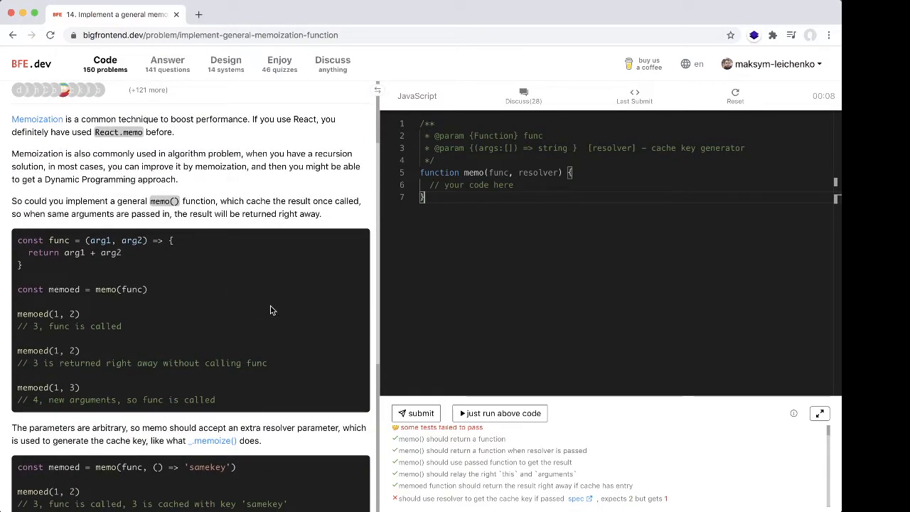
pyautogui.scroll(-3)
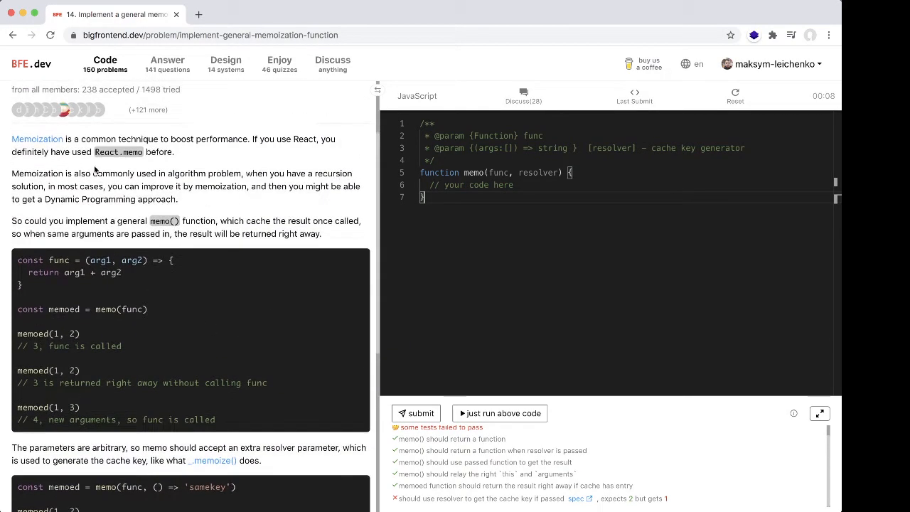
pyautogui.moveTo(99, 139)
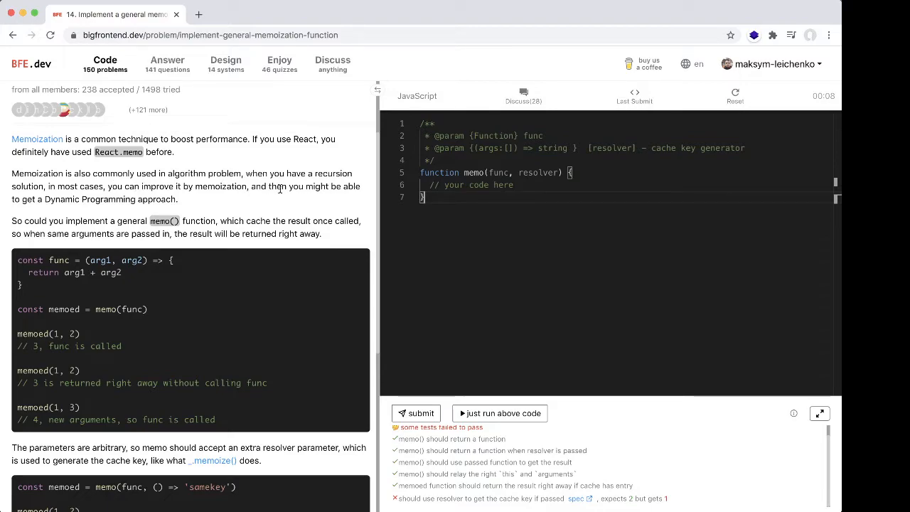
pyautogui.moveTo(334, 197)
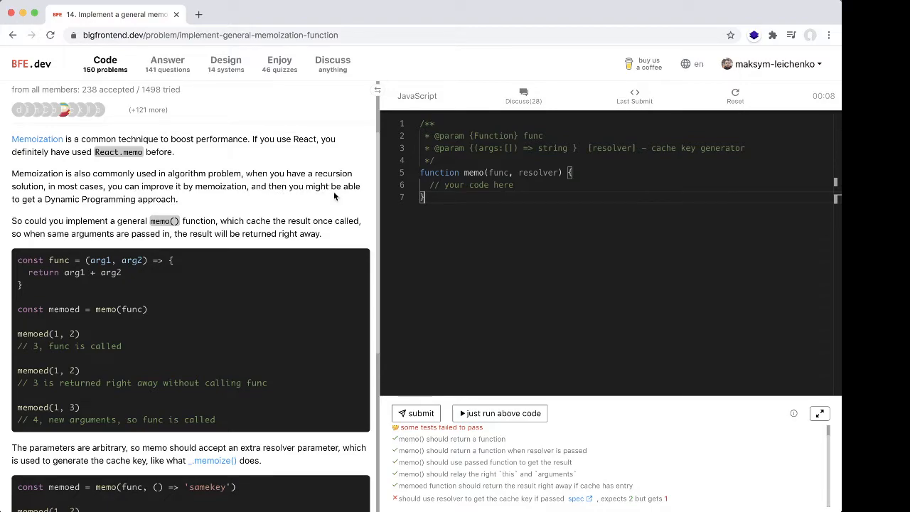
pyautogui.moveTo(8, 210)
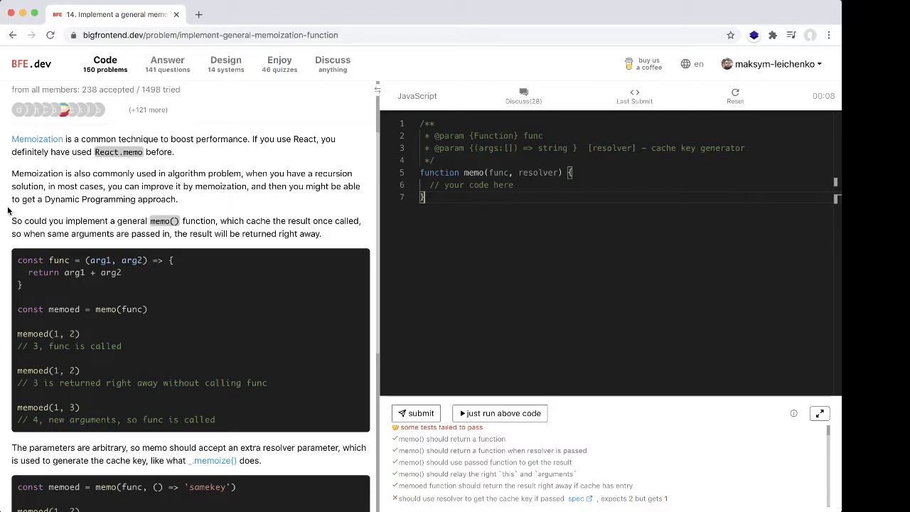
pyautogui.moveTo(249, 213)
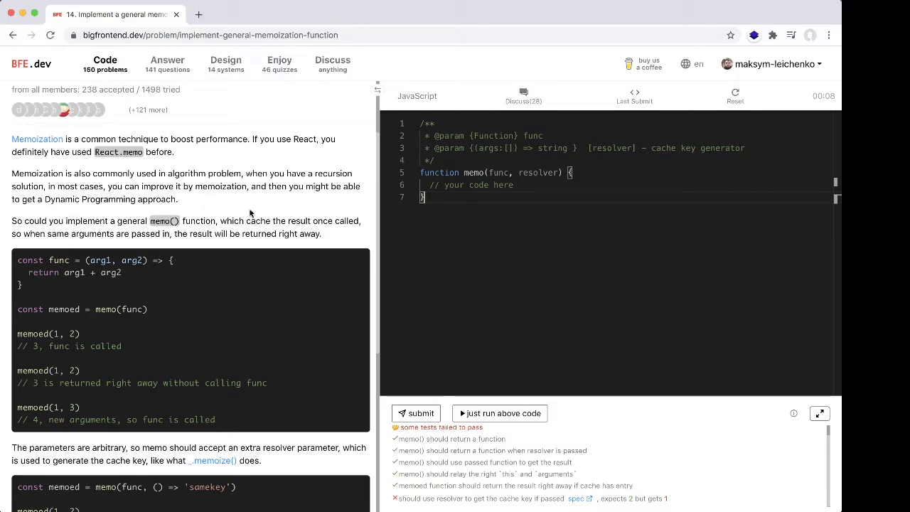
pyautogui.scroll(-3)
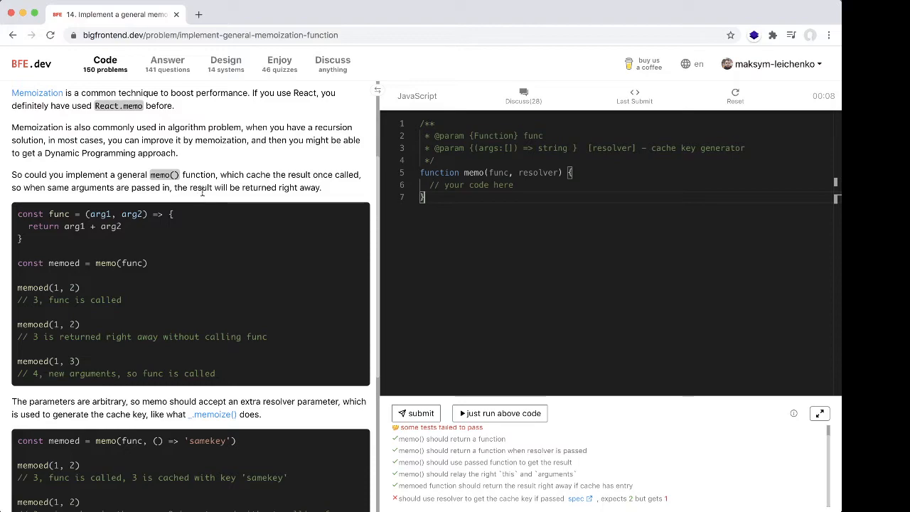
pyautogui.moveTo(211, 189)
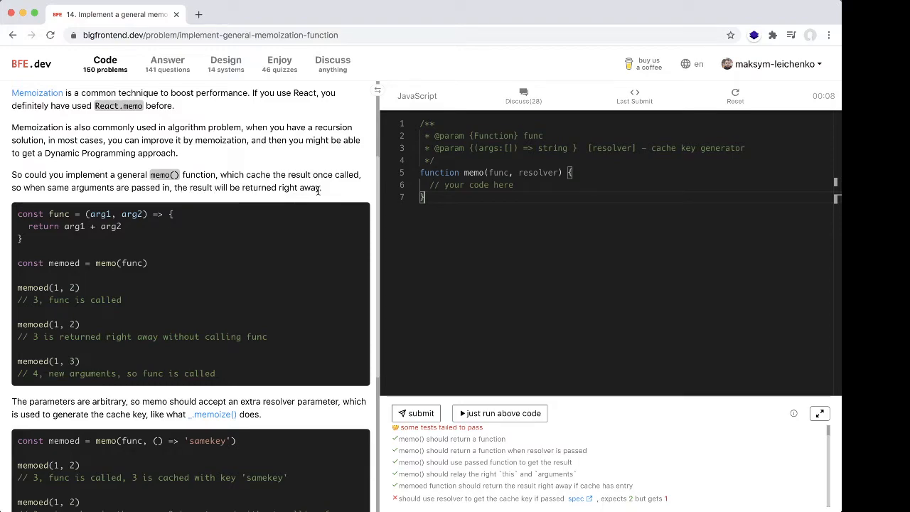
pyautogui.scroll(-3)
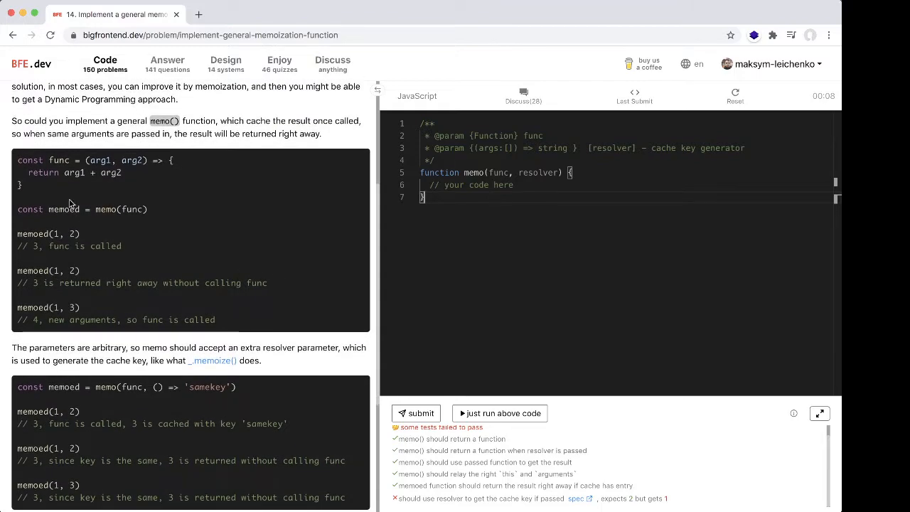
pyautogui.moveTo(97, 230)
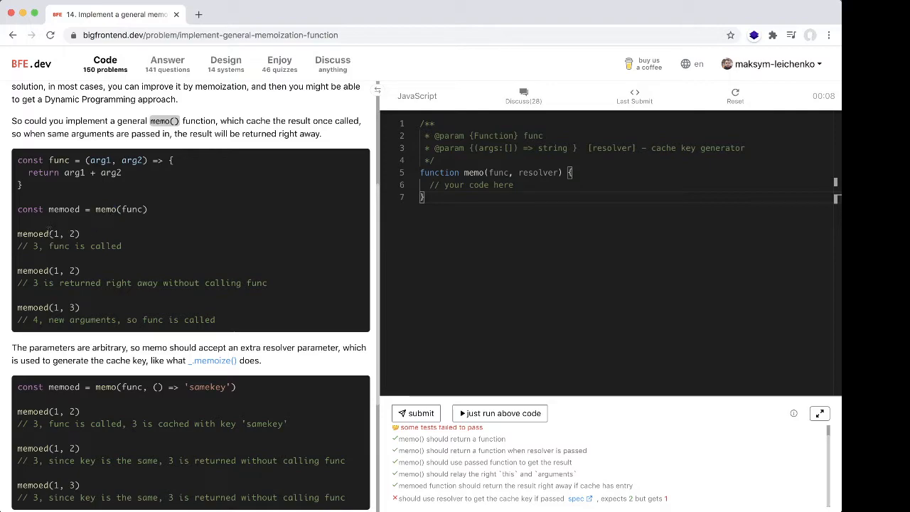
pyautogui.doubleClick(34, 233)
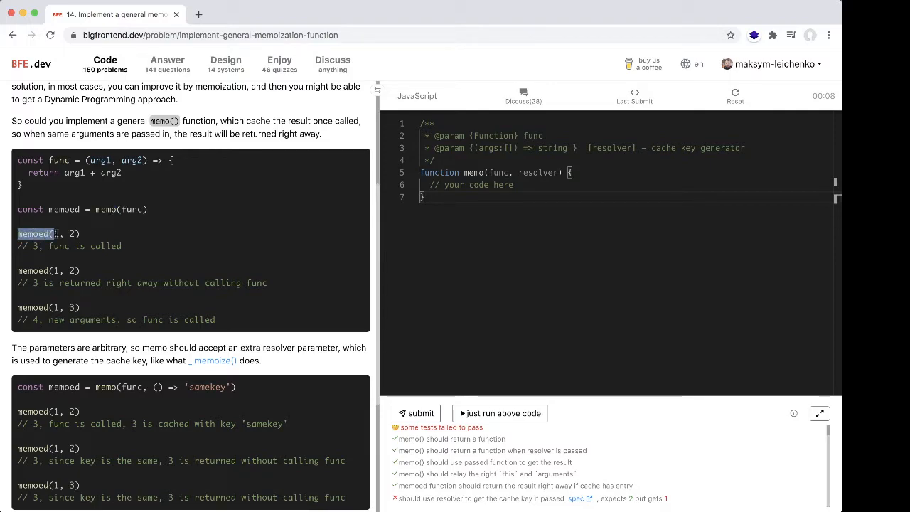
pyautogui.moveTo(112, 242)
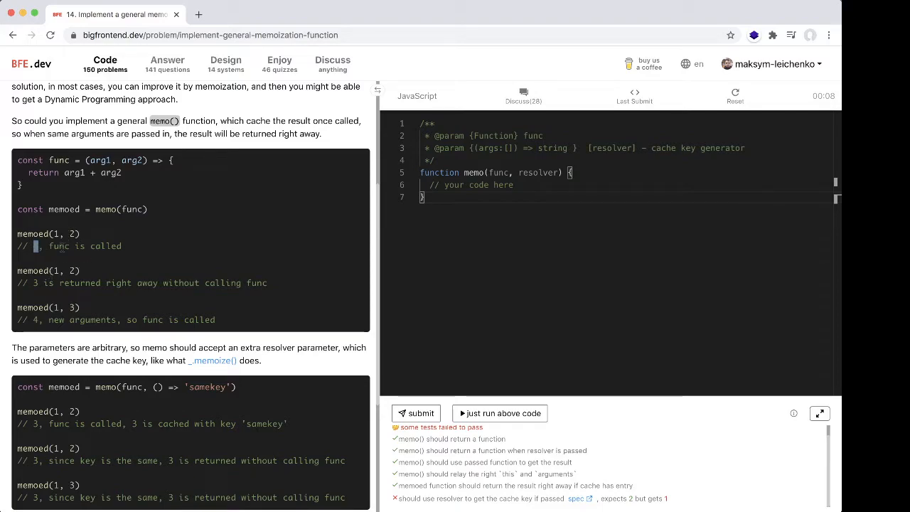
pyautogui.doubleClick(59, 160)
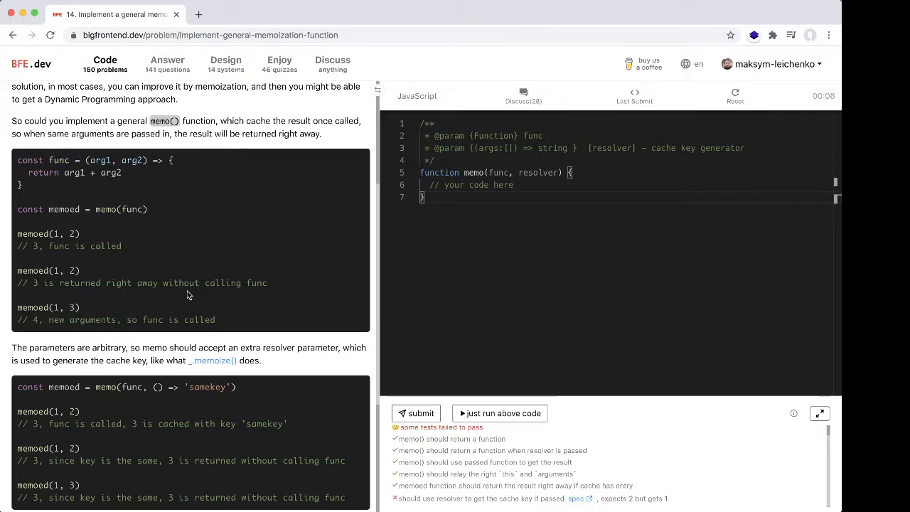
pyautogui.scroll(-3)
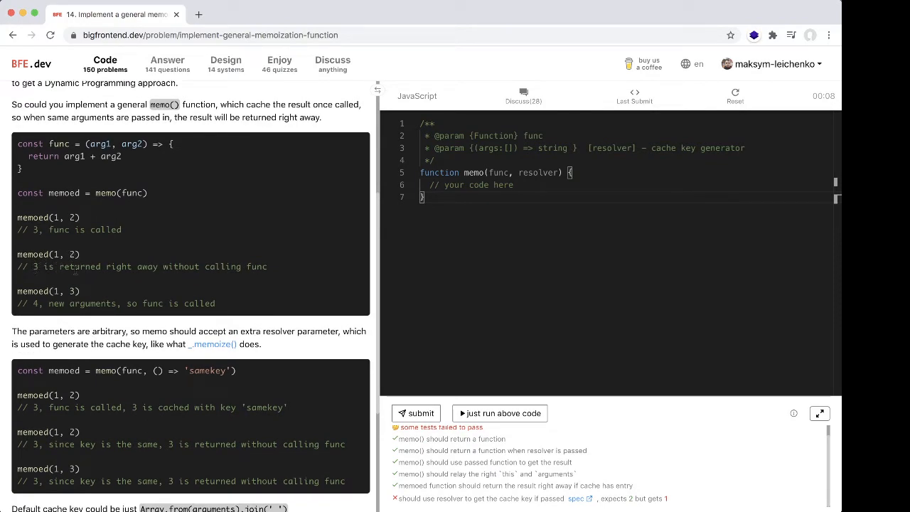
pyautogui.moveTo(171, 276)
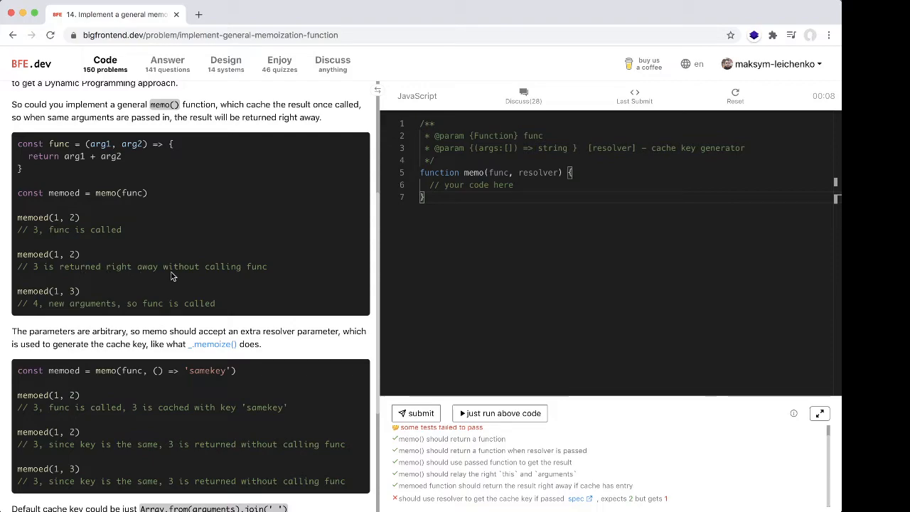
pyautogui.scroll(-3)
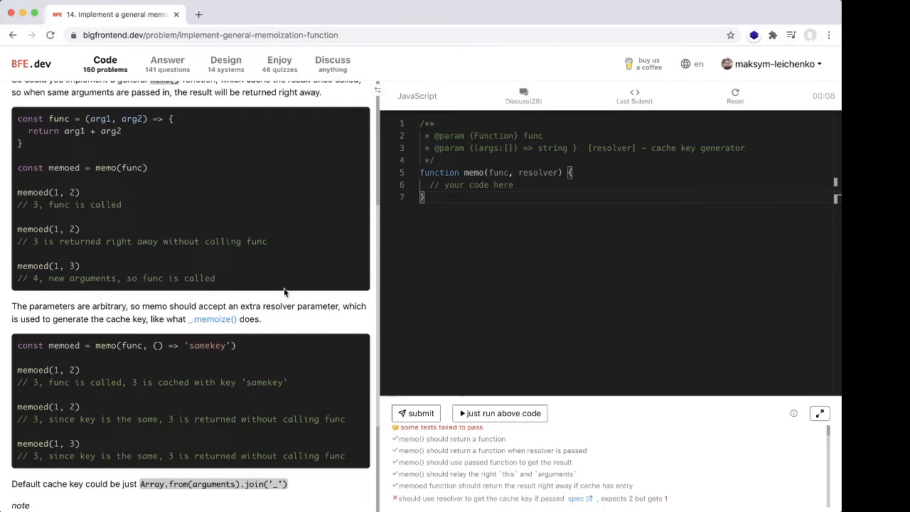
pyautogui.scroll(-3)
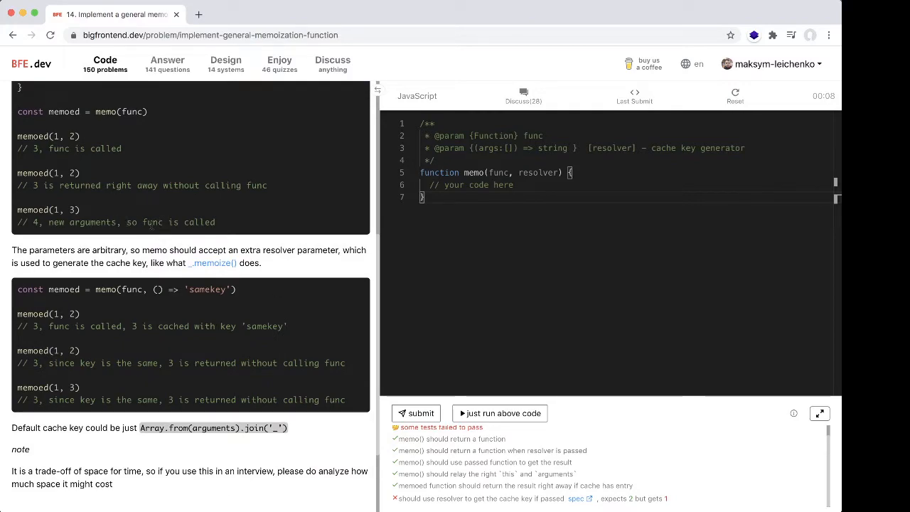
pyautogui.moveTo(238, 226)
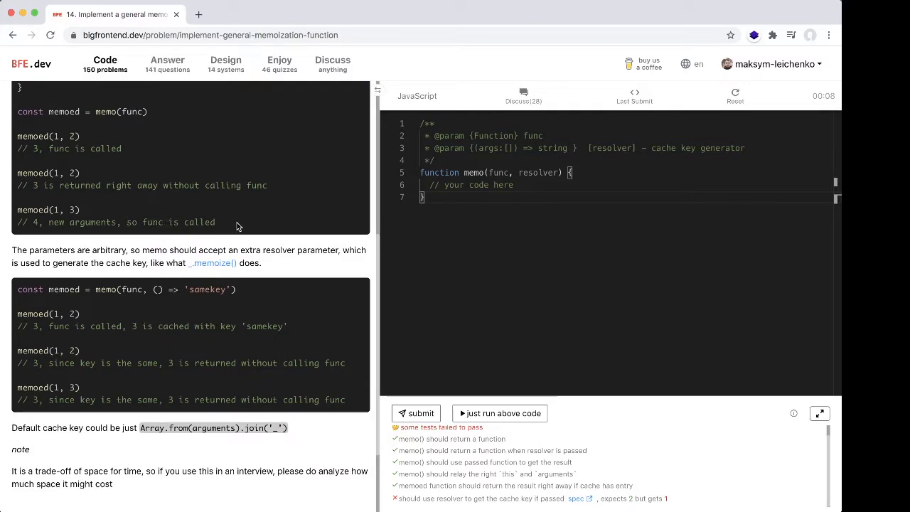
pyautogui.scroll(-3)
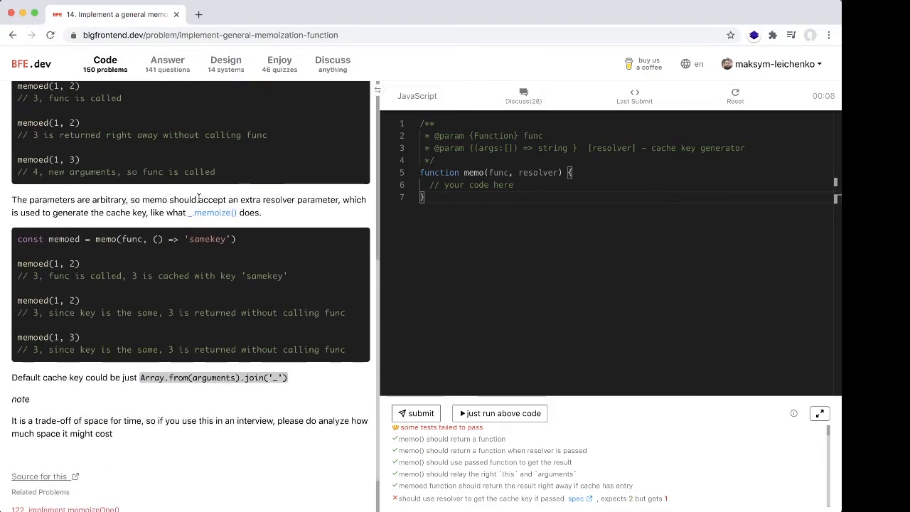
pyautogui.scroll(-3)
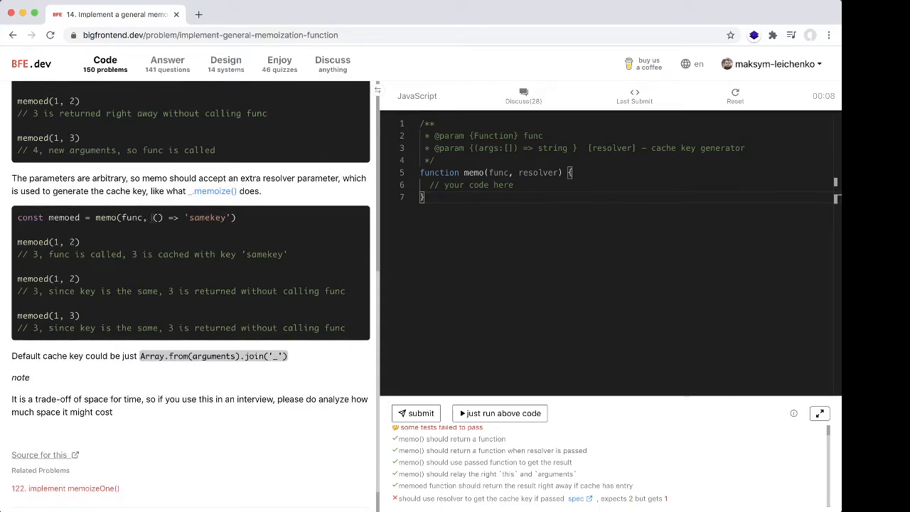
pyautogui.moveTo(151, 217); pyautogui.dragTo(234, 217)
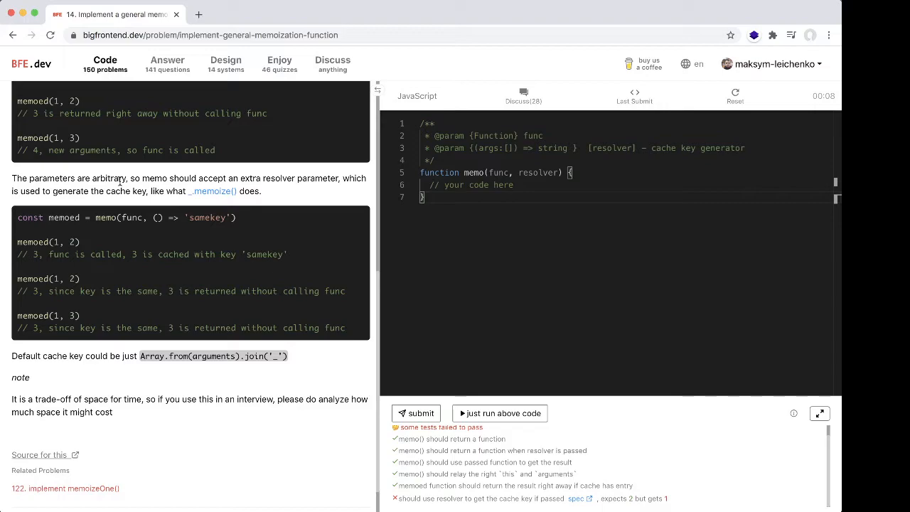
pyautogui.moveTo(168, 178)
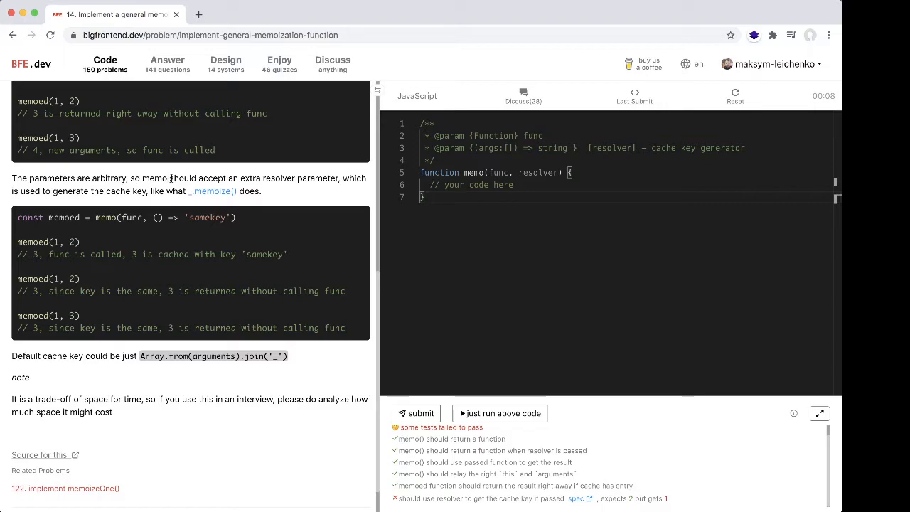
pyautogui.doubleClick(108, 177)
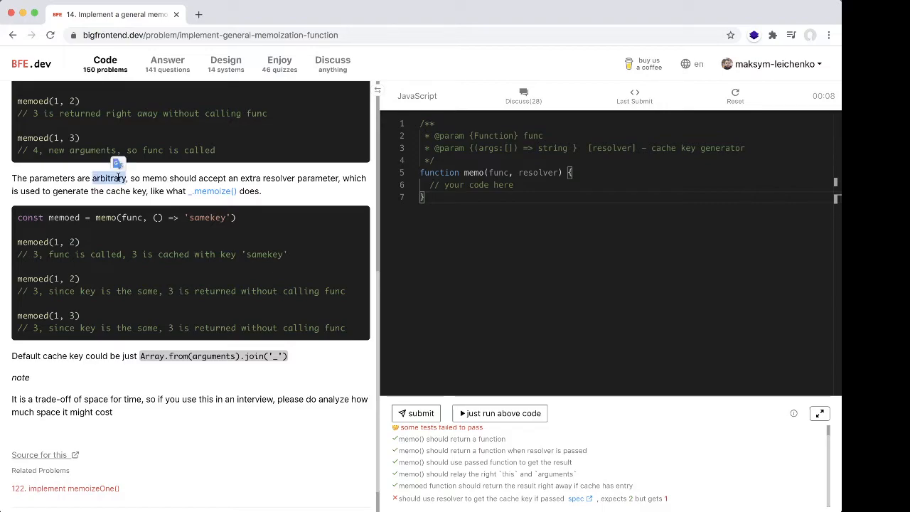
pyautogui.doubleClick(109, 177)
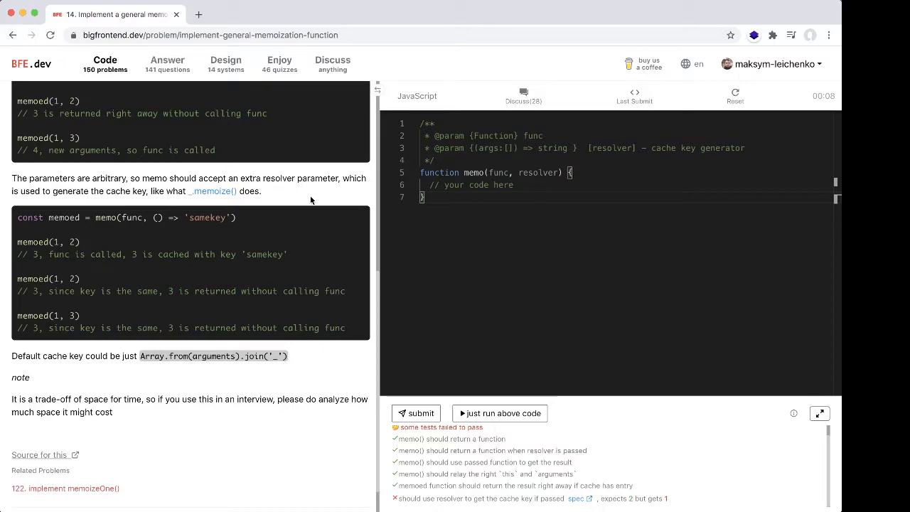
pyautogui.moveTo(299, 183)
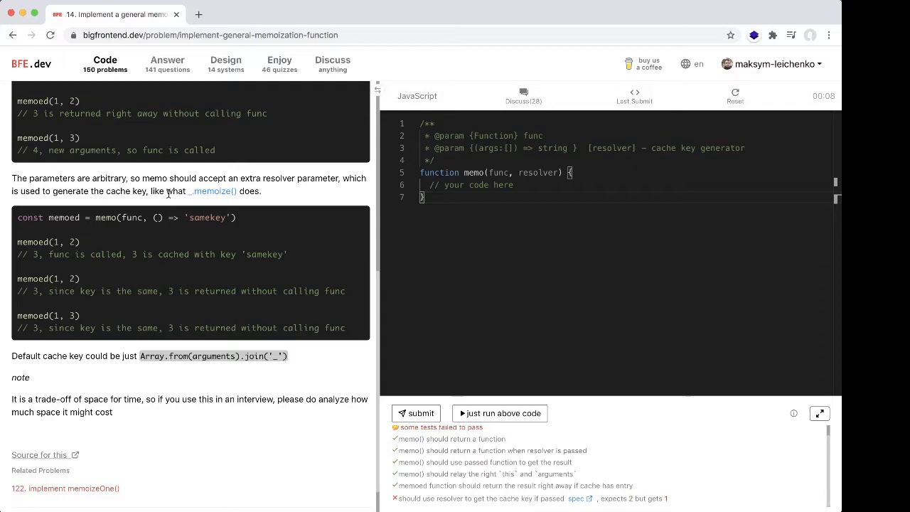
pyautogui.moveTo(266, 198)
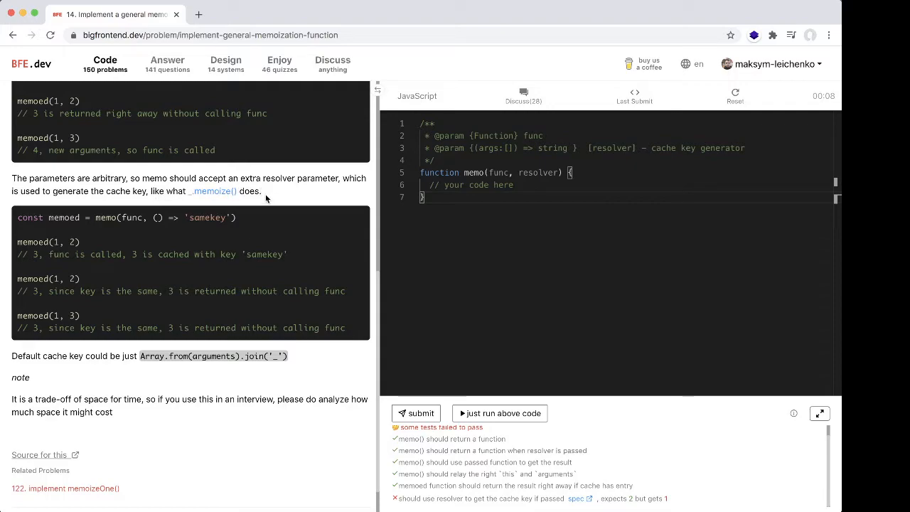
pyautogui.moveTo(294, 247)
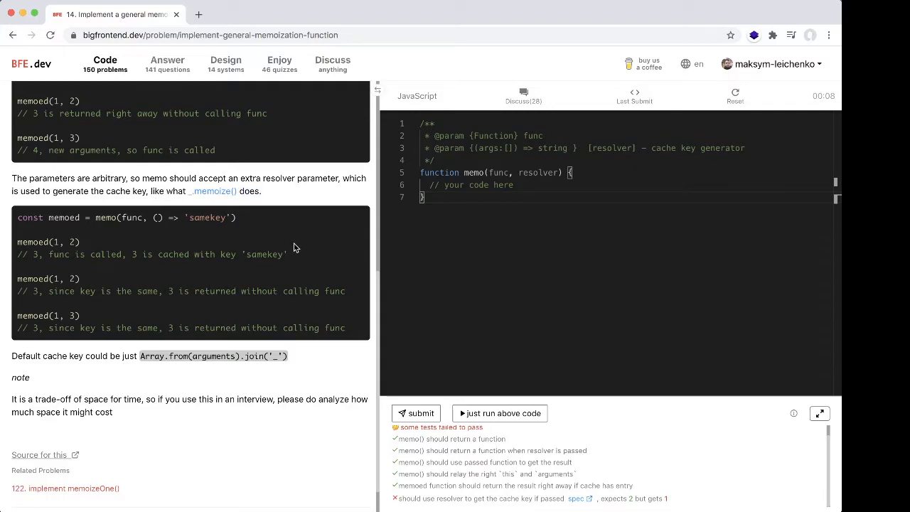
pyautogui.scroll(-3)
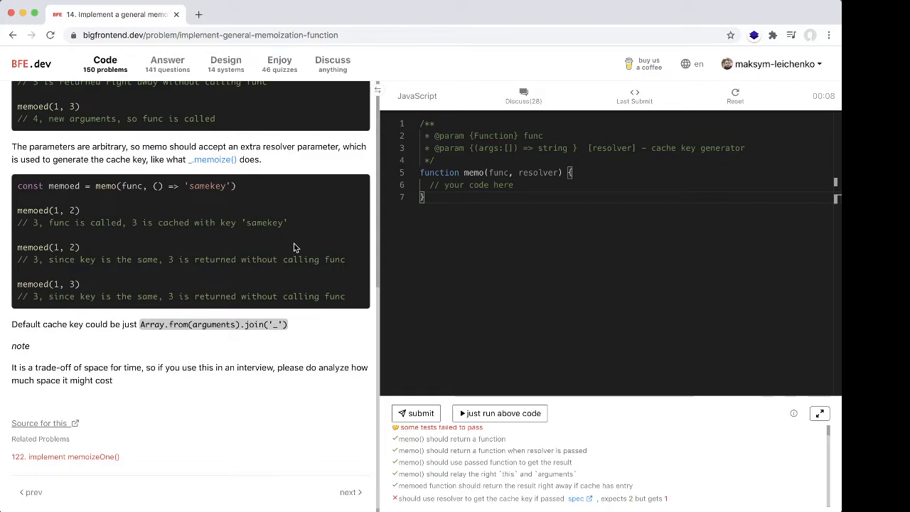
pyautogui.doubleClick(63, 185)
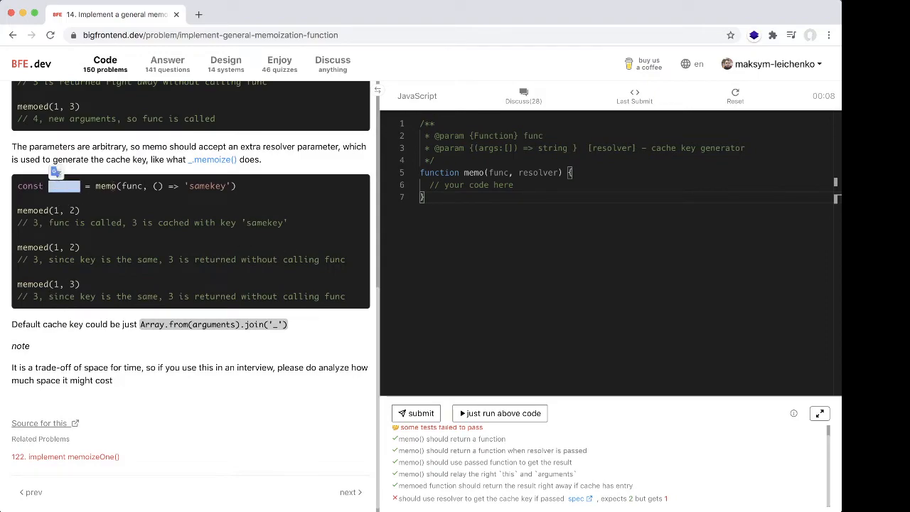
pyautogui.scroll(-3)
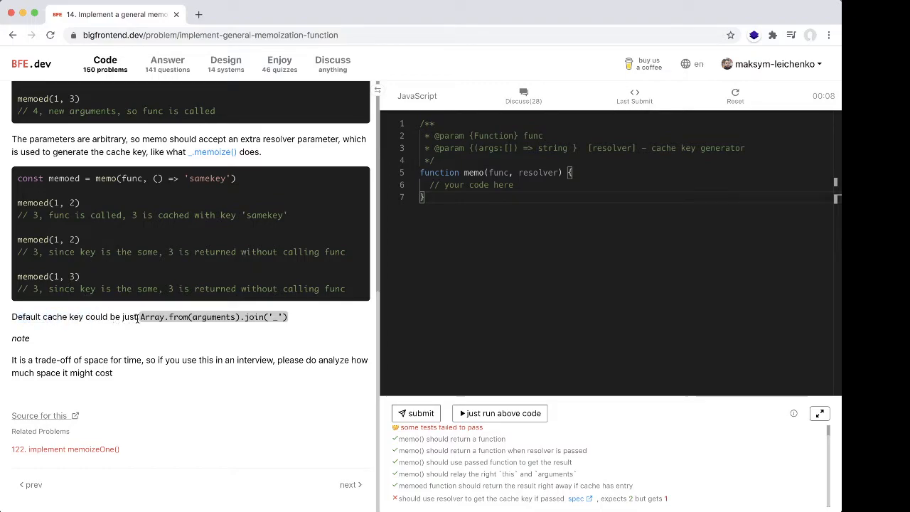
pyautogui.doubleClick(214, 317)
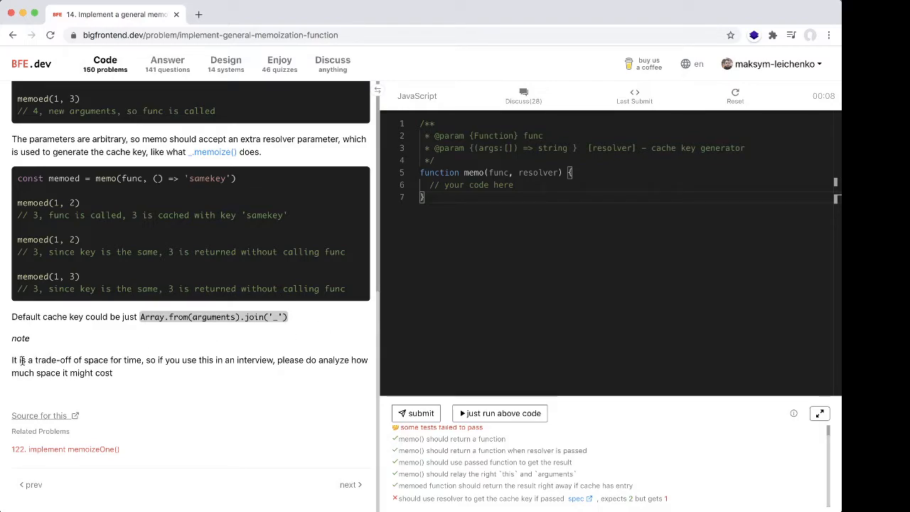
pyautogui.moveTo(119, 361)
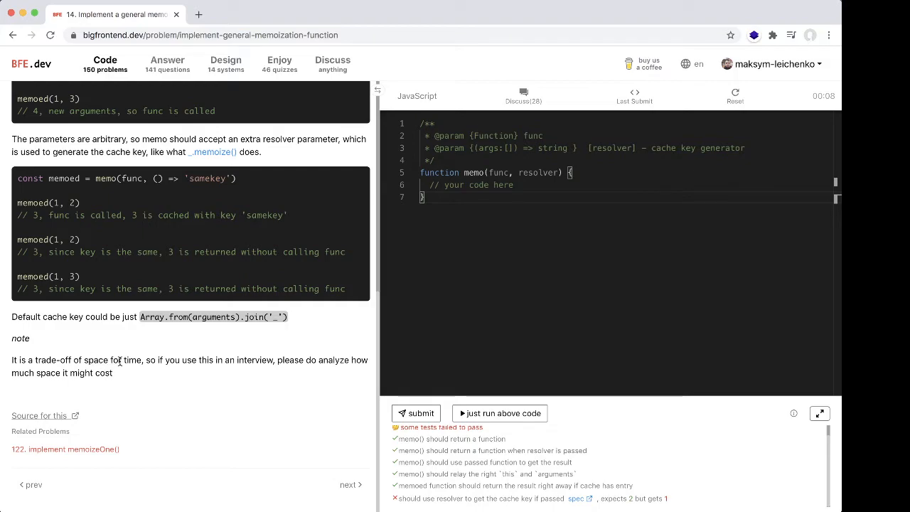
pyautogui.moveTo(157, 369)
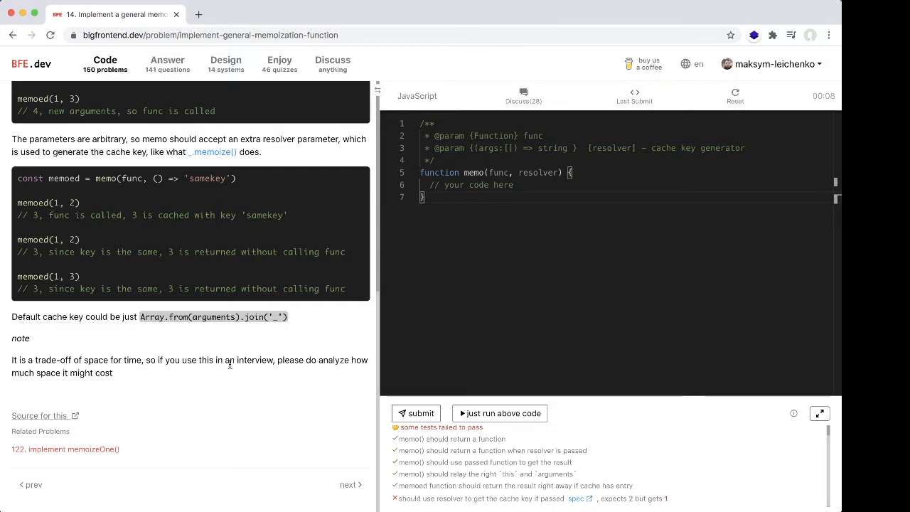
pyautogui.moveTo(325, 391)
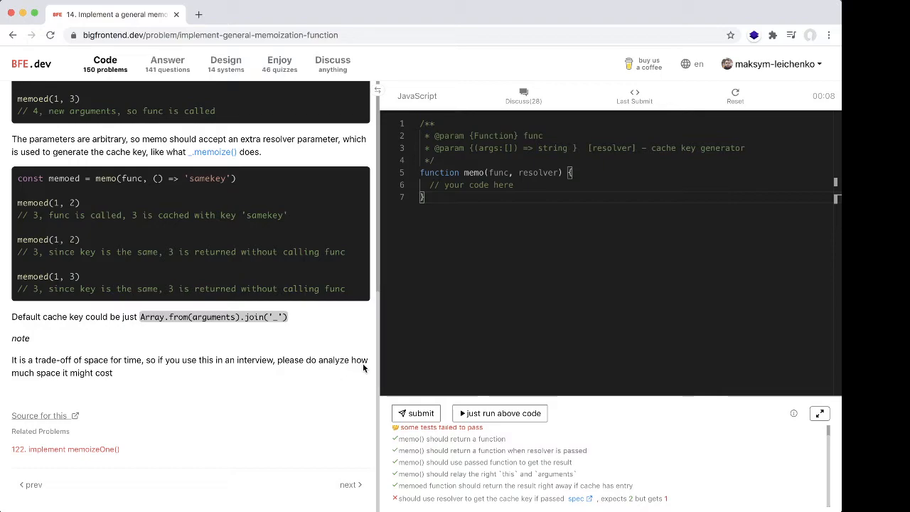
pyautogui.moveTo(453, 321)
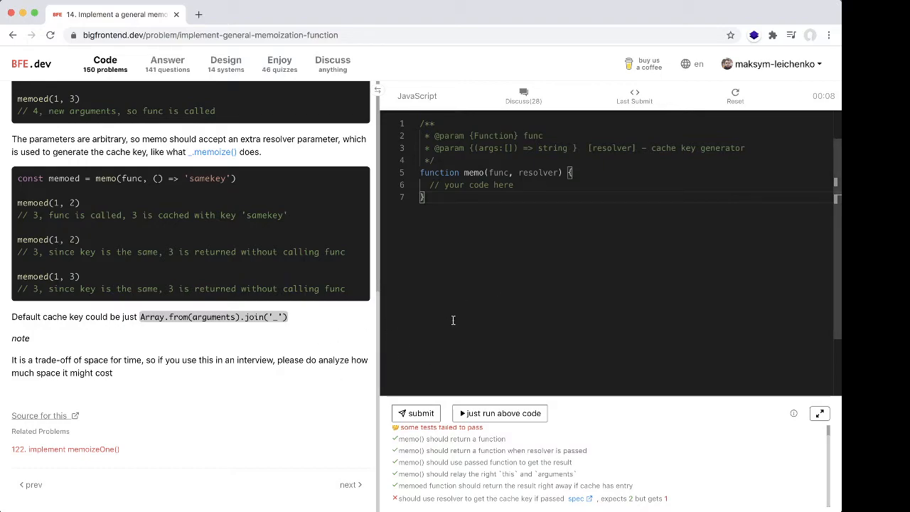
pyautogui.moveTo(736, 130)
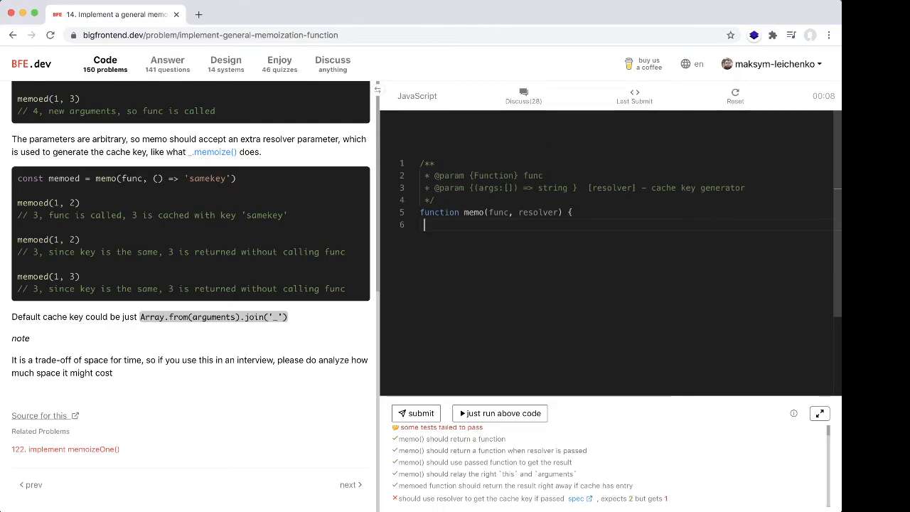
# - Replace the placeholder with 'return (...args) => {}' and leave a blank line above it
pyautogui.press('Enter')
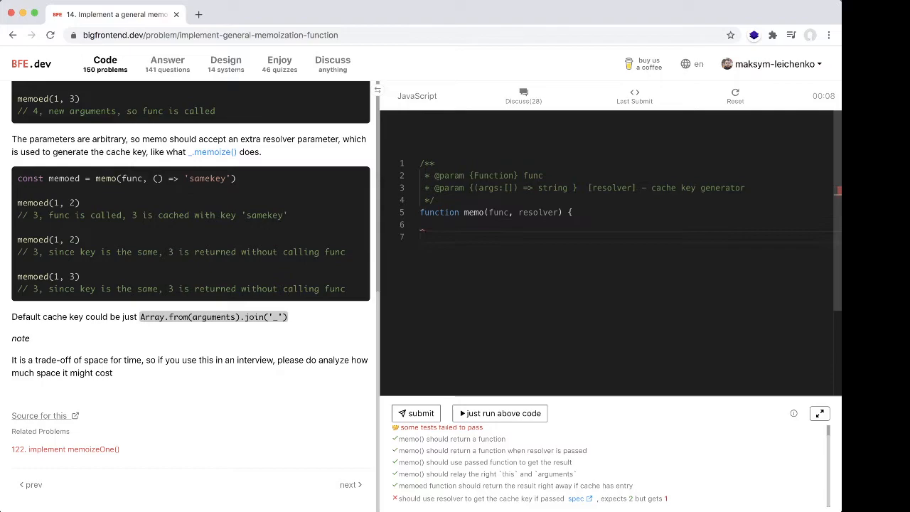
pyautogui.write('b')
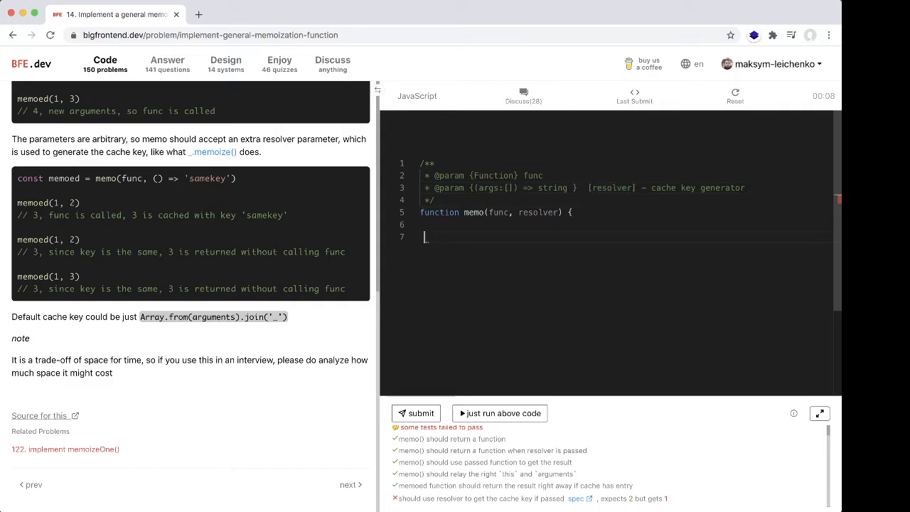
pyautogui.write('}')
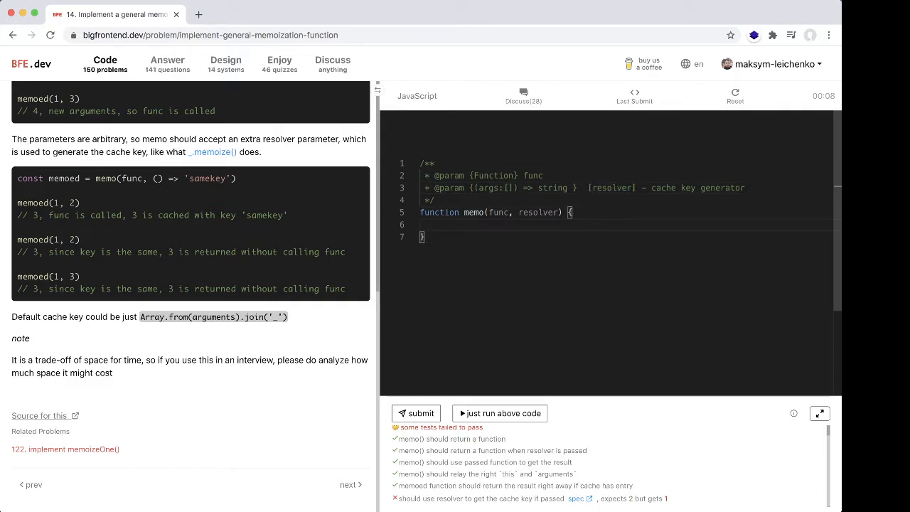
pyautogui.write('reu')
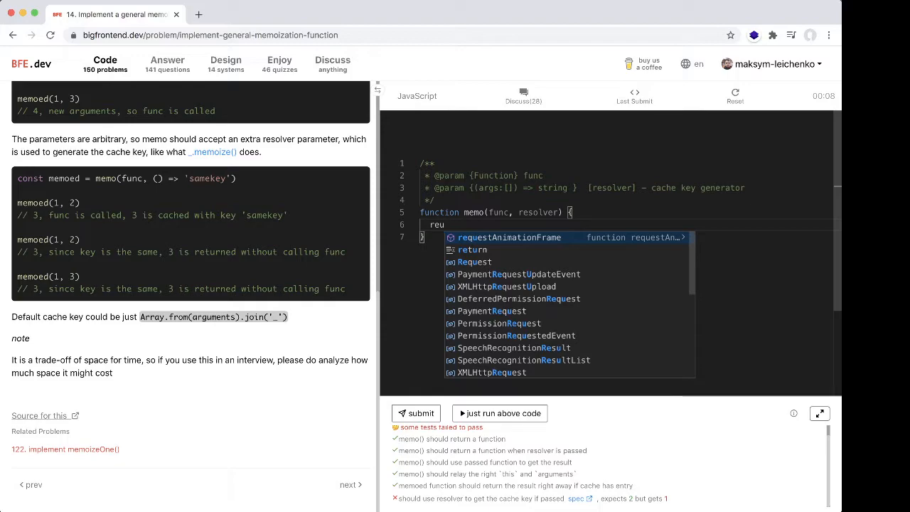
pyautogui.write('turn (')
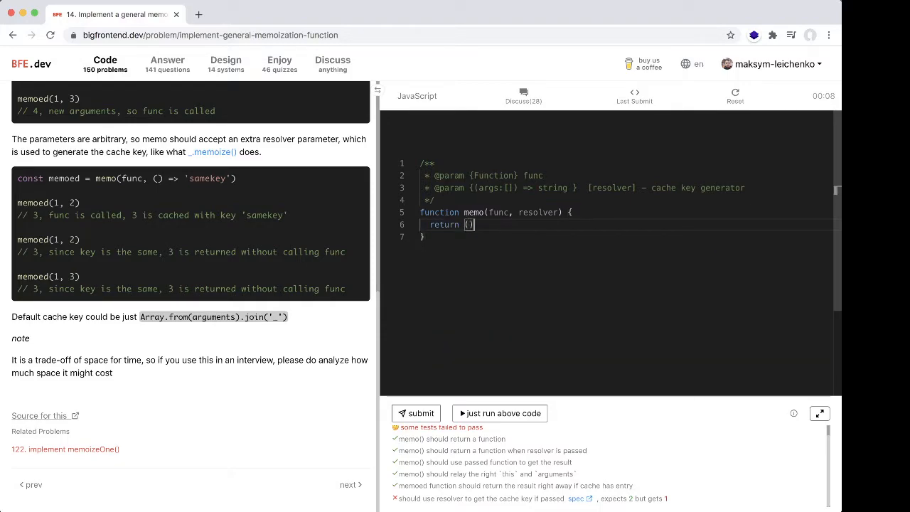
pyautogui.write('=> {')
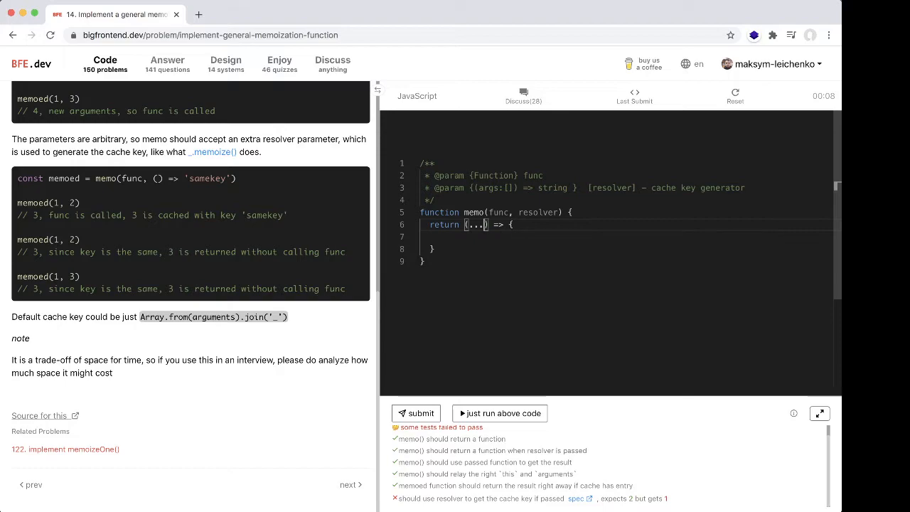
pyautogui.write('args')
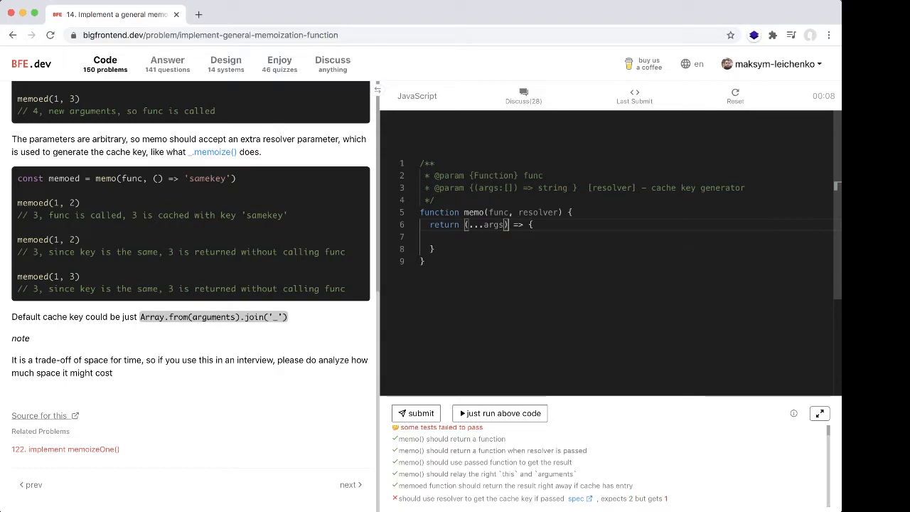
pyautogui.press('Enter')
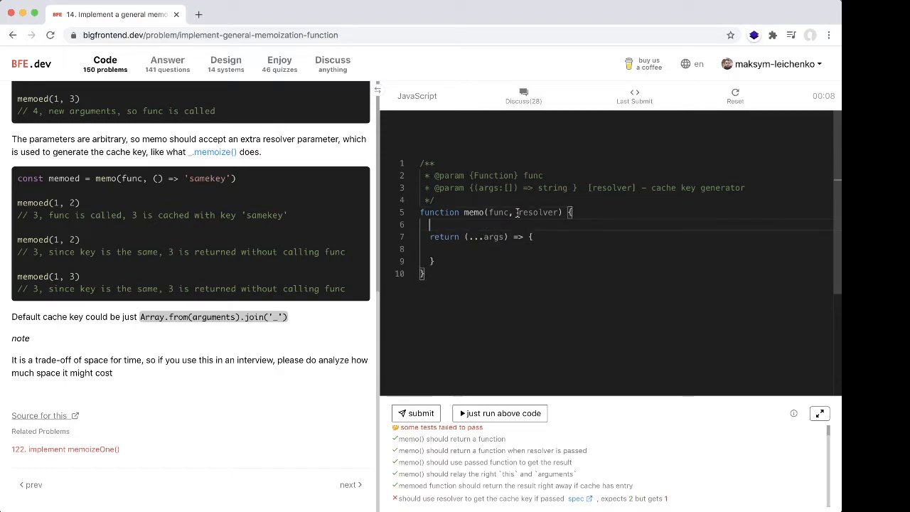
pyautogui.doubleClick(539, 212)
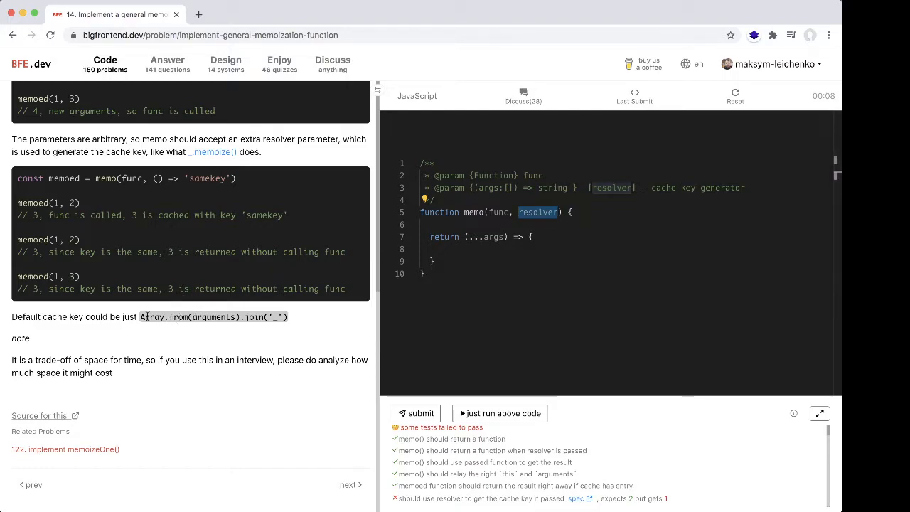
pyautogui.doubleClick(212, 316)
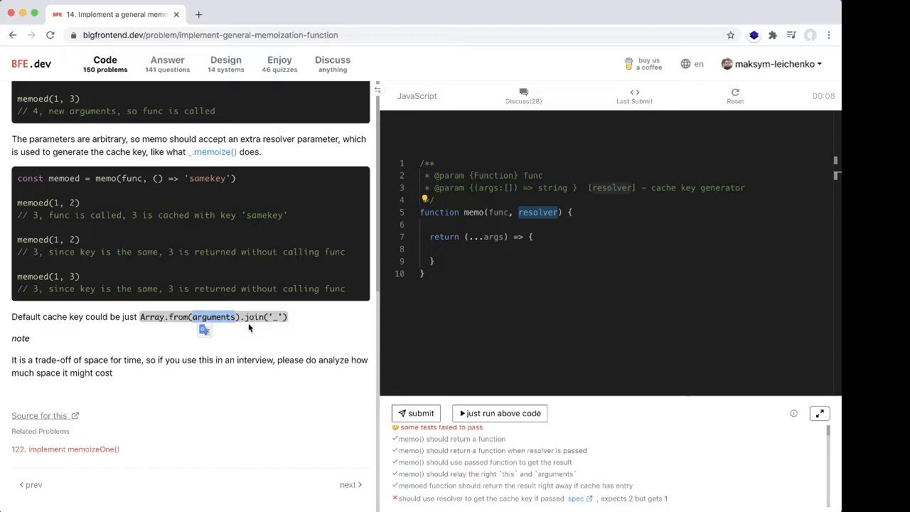
pyautogui.click(546, 211)
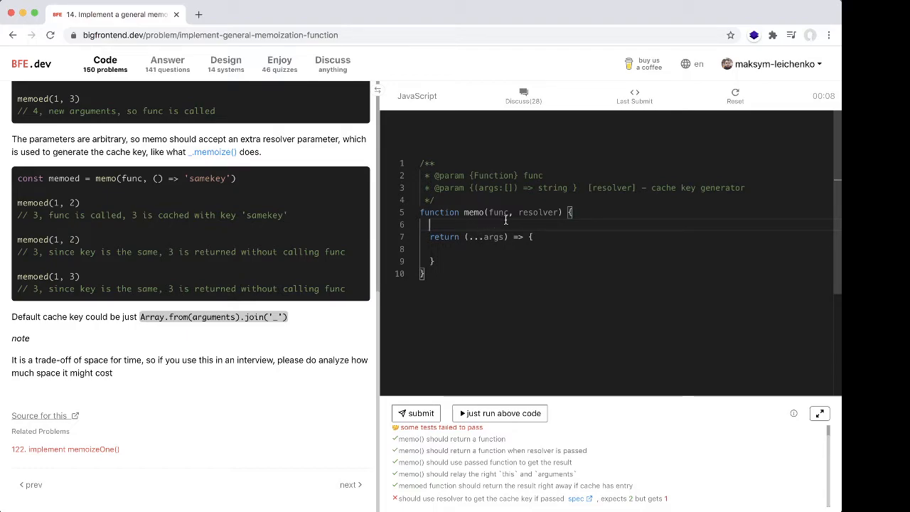
# - Add 'const cache = new Map();' above the return and review the resolver and cache identifiers
pyautogui.write('const cache =')
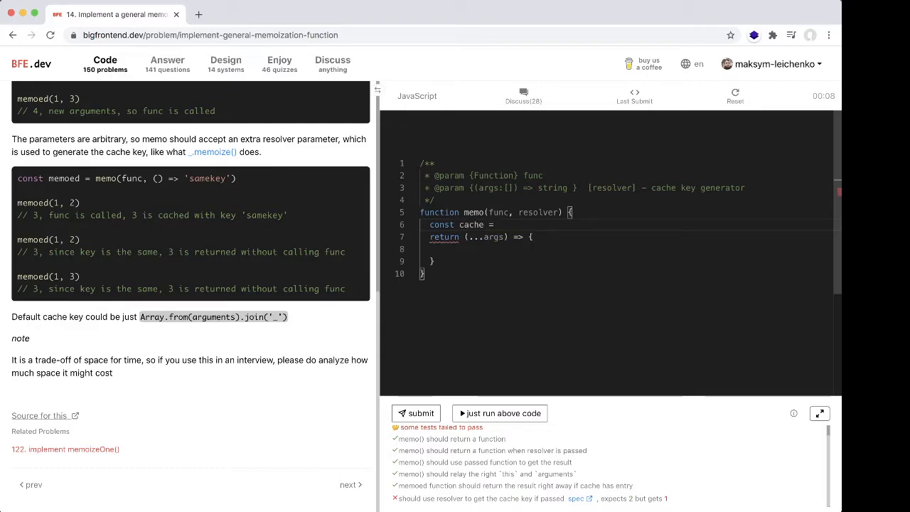
pyautogui.write('new')
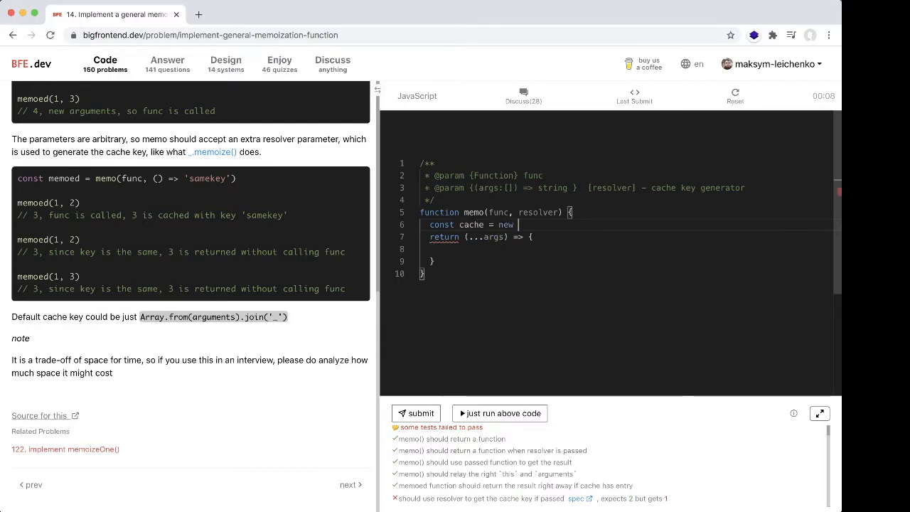
pyautogui.write('Map()')
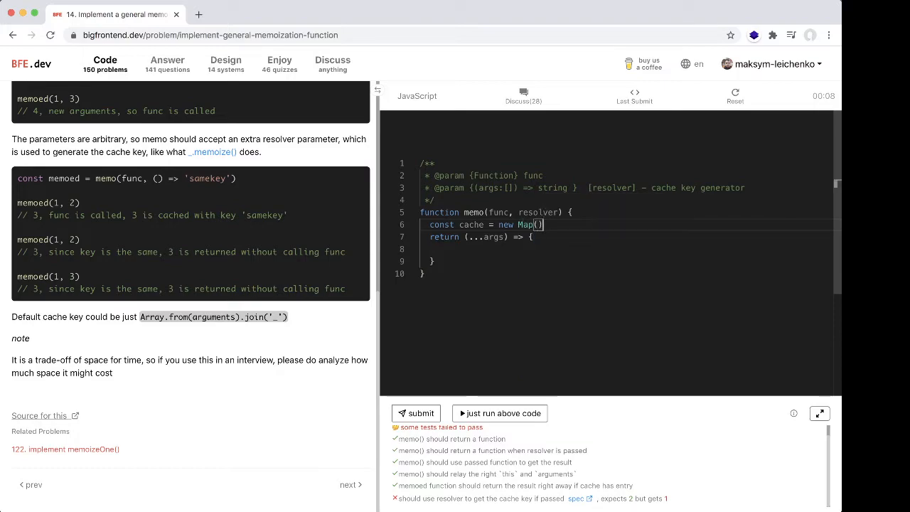
pyautogui.doubleClick(538, 212)
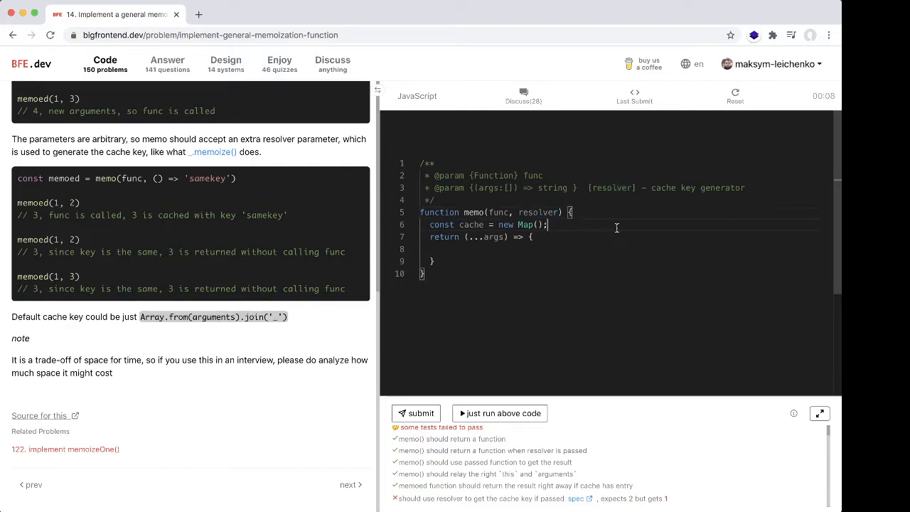
pyautogui.doubleClick(537, 212)
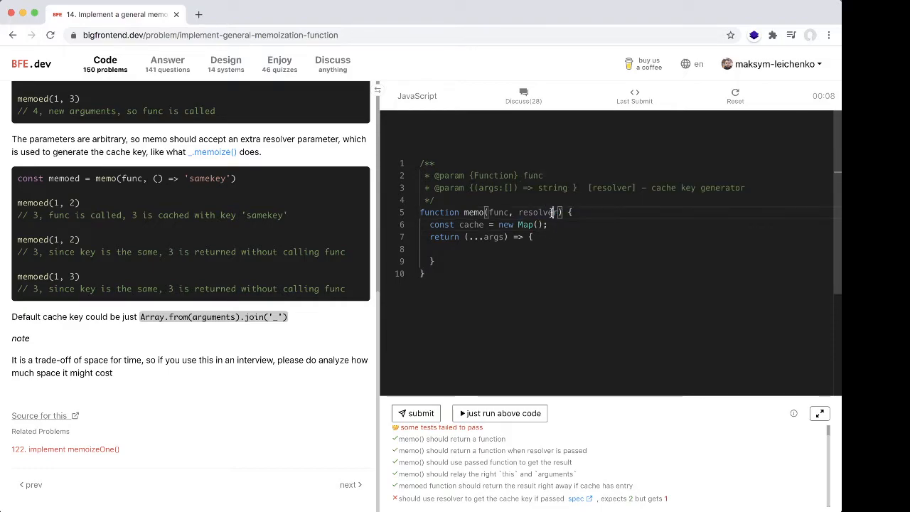
pyautogui.doubleClick(538, 211)
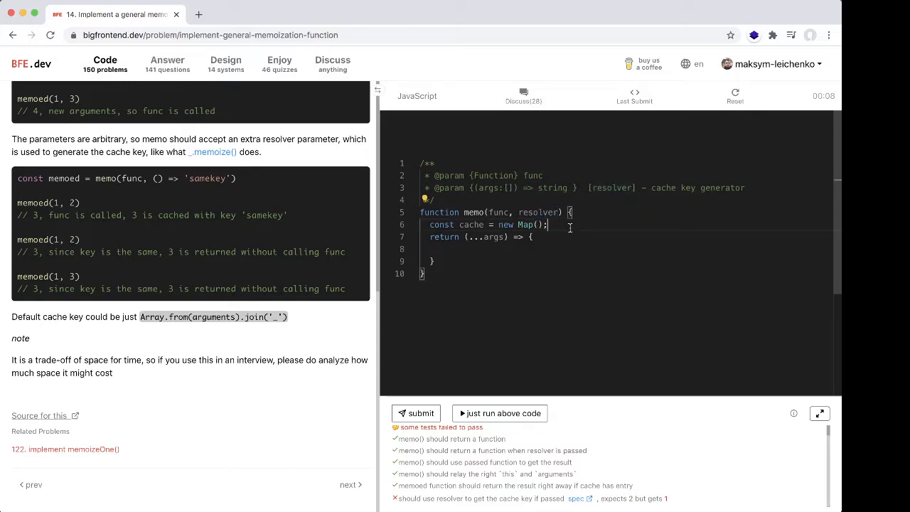
pyautogui.doubleClick(471, 224)
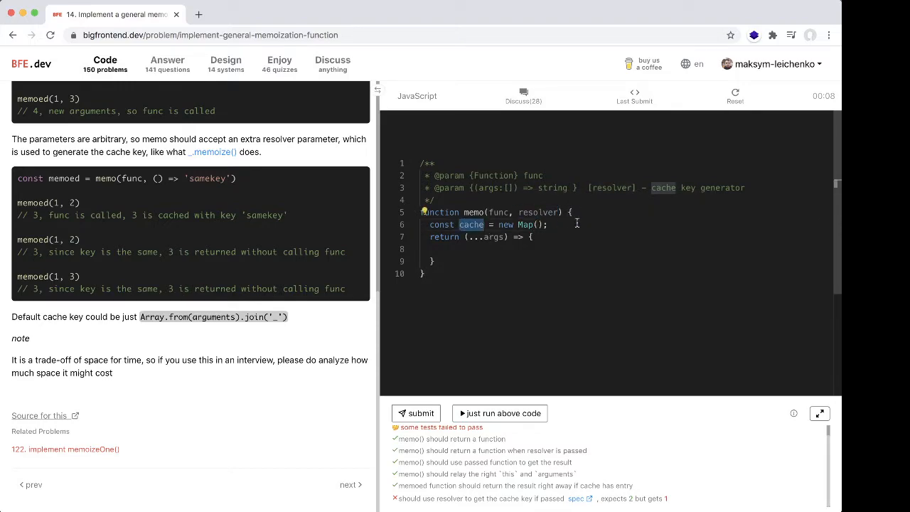
pyautogui.press('Enter')
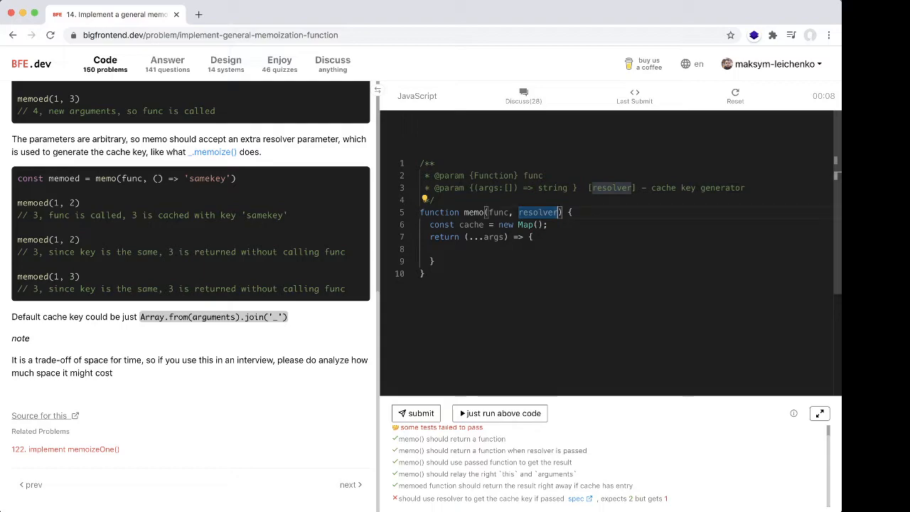
# - Default resolver to (...args) => args.join('_'), fixing the missing args before .join
pyautogui.write('=')
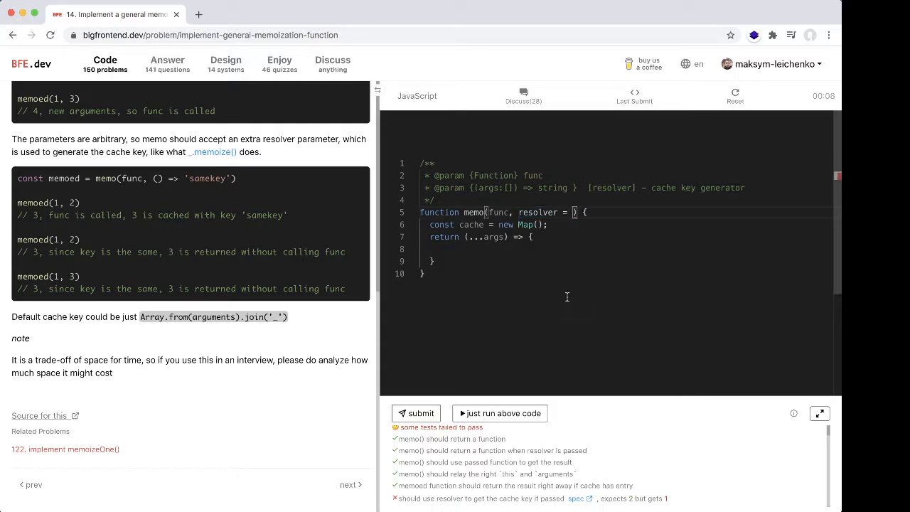
pyautogui.write('(')
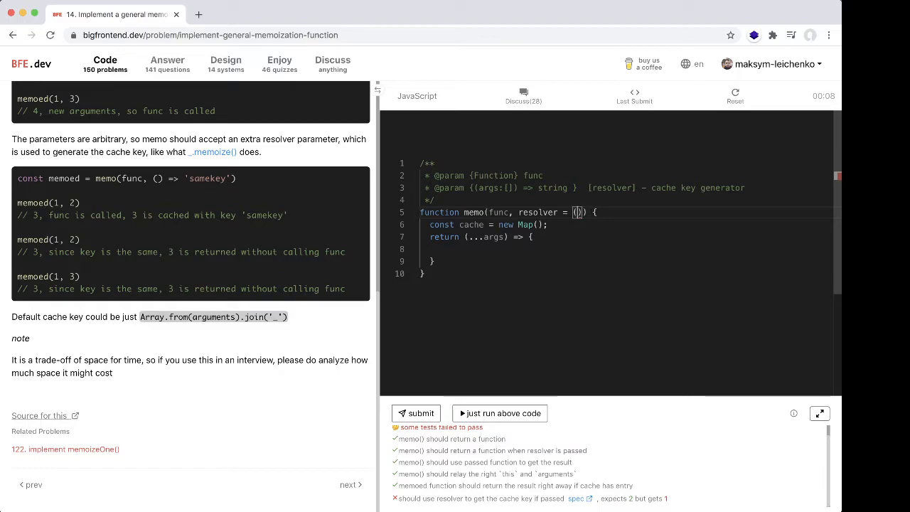
pyautogui.write('...arfs')
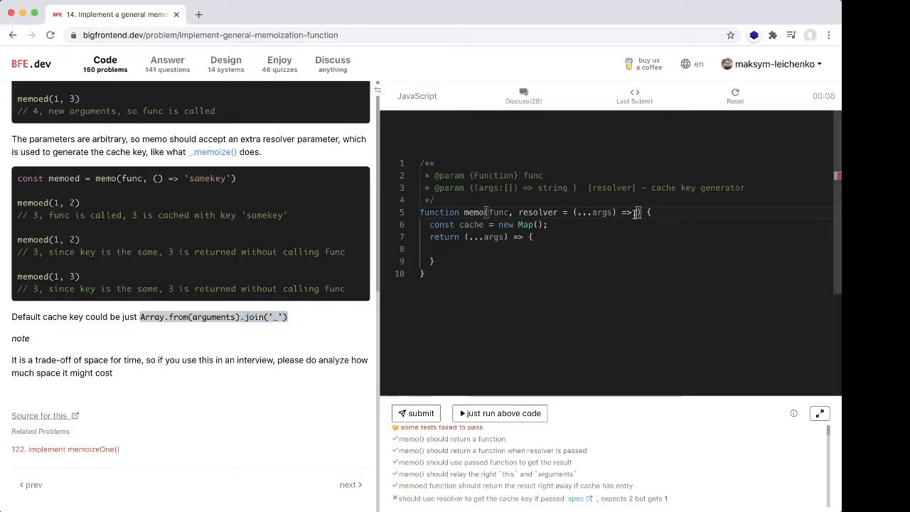
pyautogui.write(".join('_')")
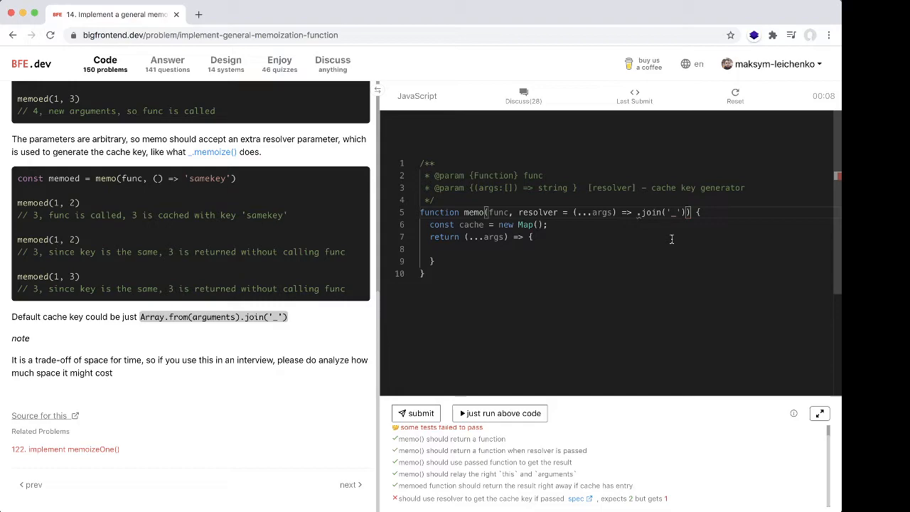
pyautogui.doubleClick(602, 211)
pyautogui.write('args')
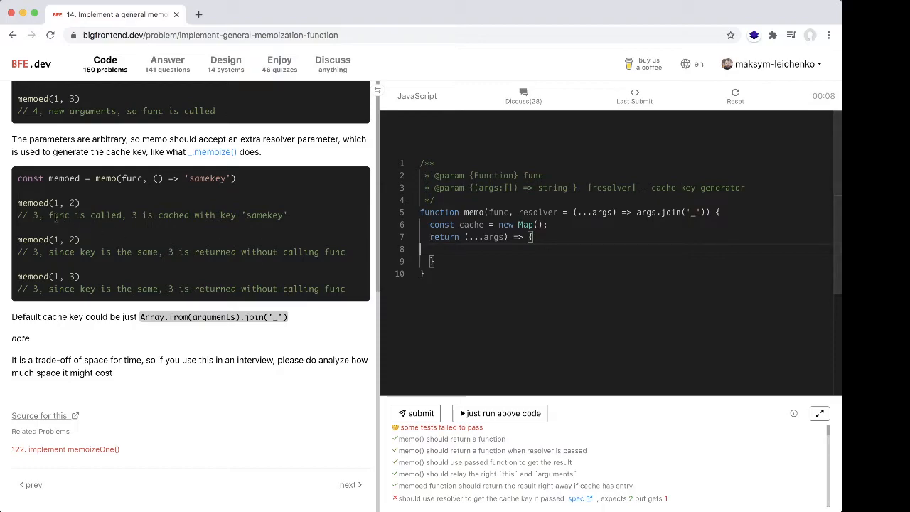
# - Compute 'const cacheKey = resolver(...args)' inside the returned function
pyautogui.doubleClick(32, 203)
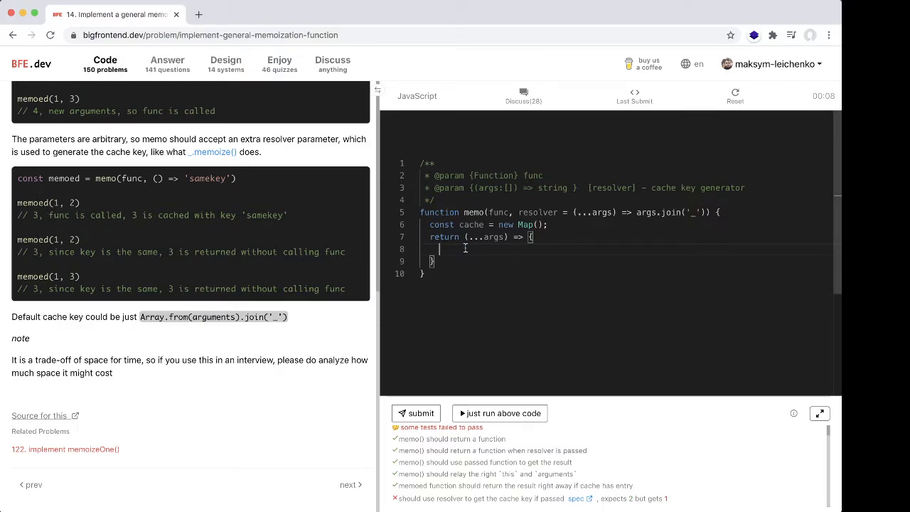
pyautogui.doubleClick(492, 236)
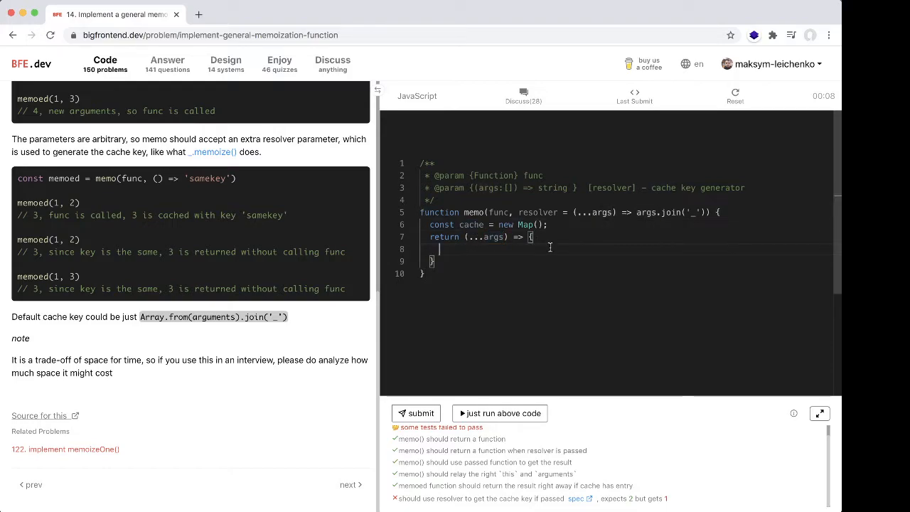
pyautogui.write('const')
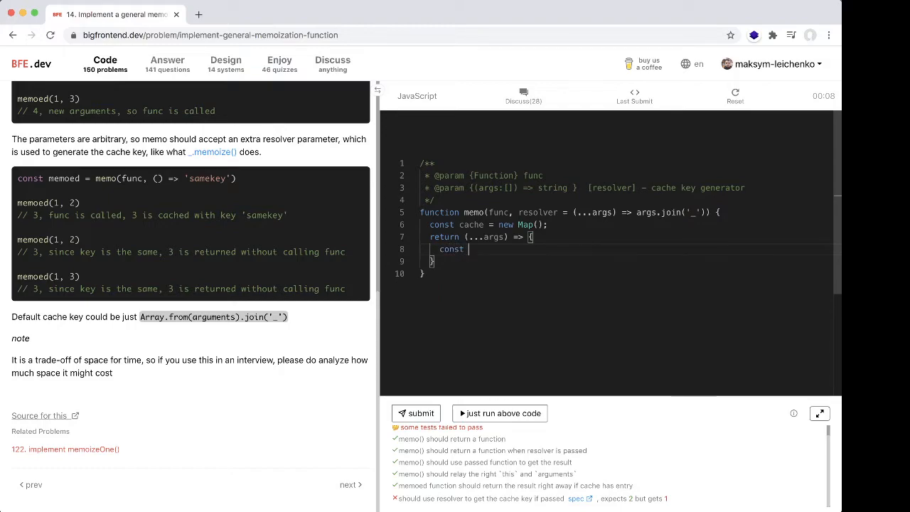
pyautogui.write('key =')
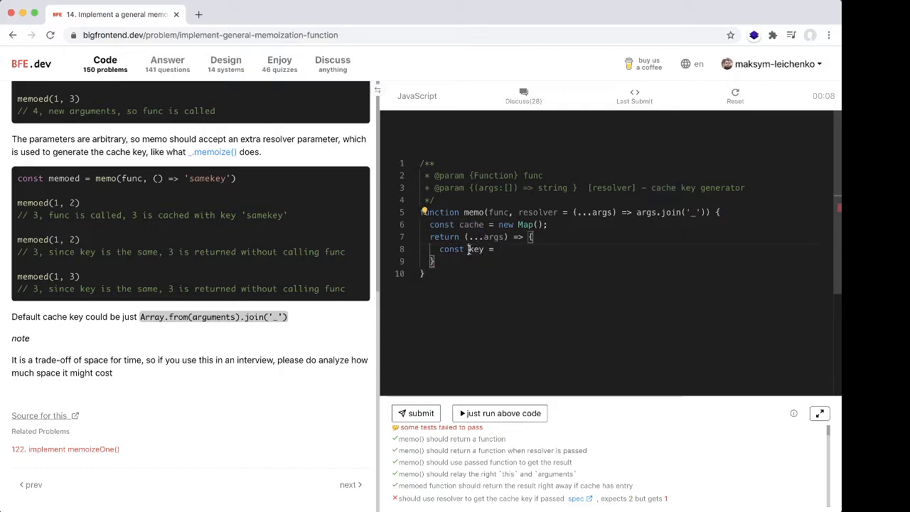
pyautogui.write('cacheKey')
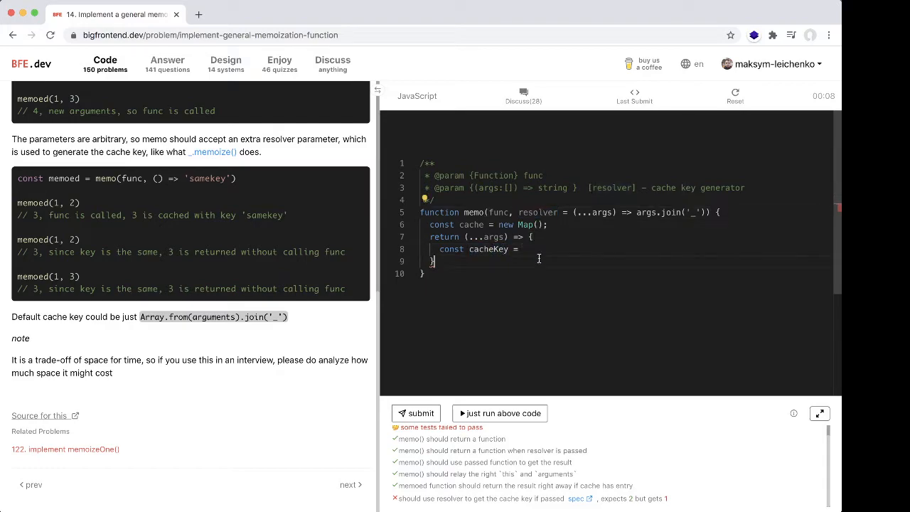
pyautogui.write('resolver')
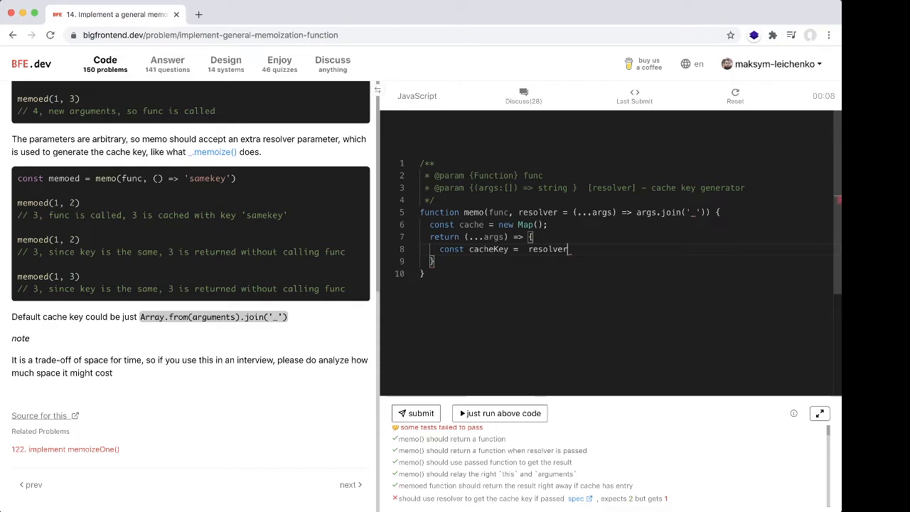
pyautogui.write('(...args);')
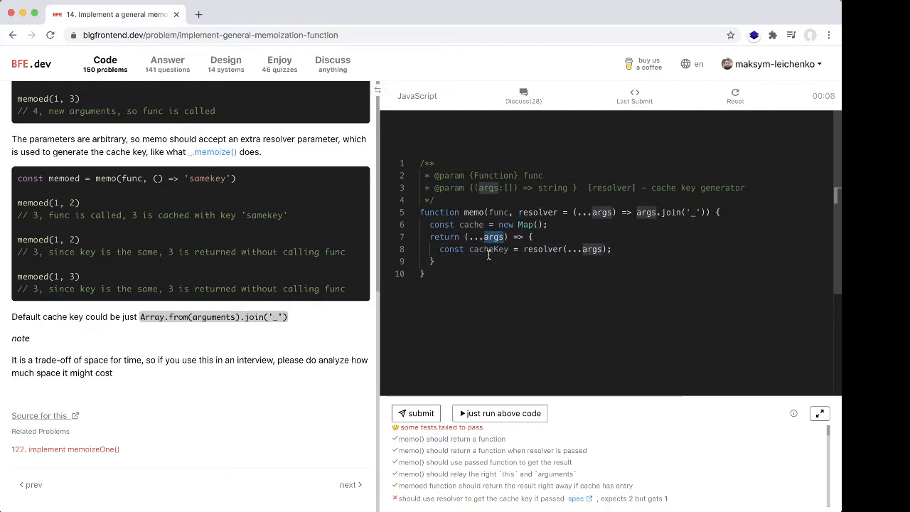
pyautogui.doubleClick(470, 225)
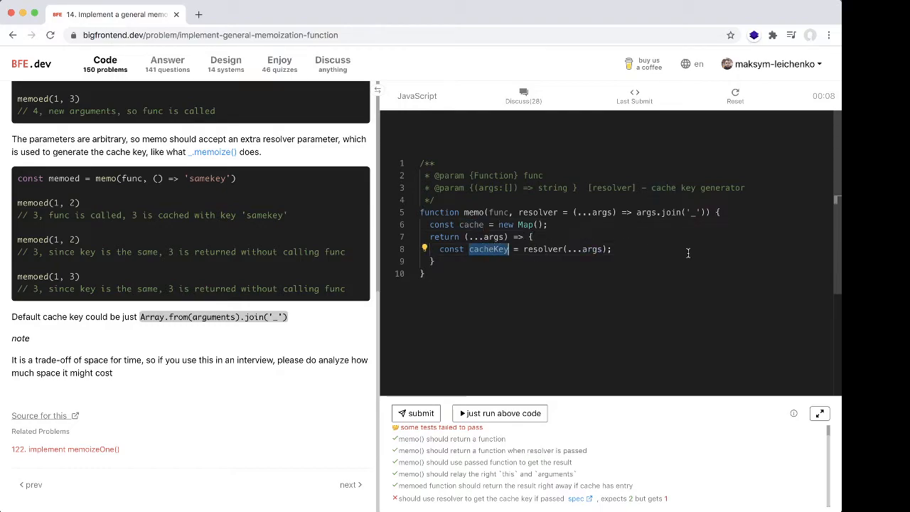
pyautogui.click(605, 249)
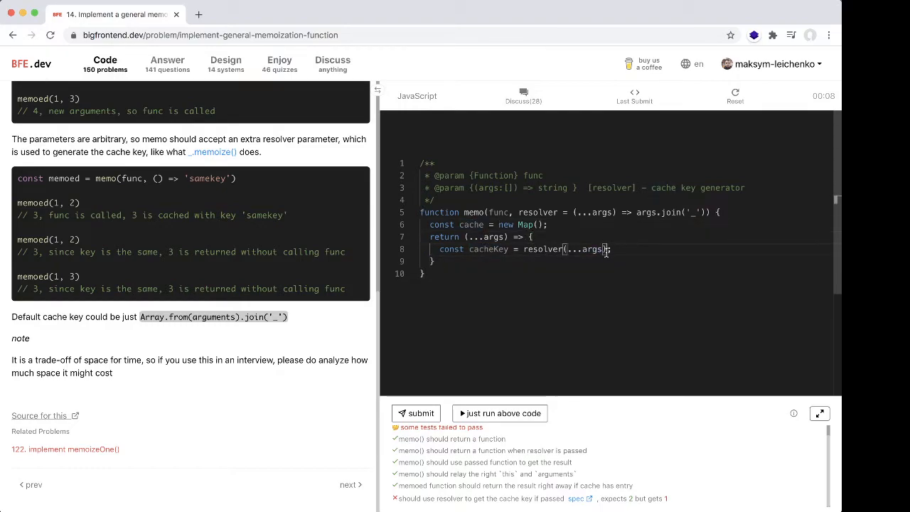
# - Return cache.get(cacheKey) when cache.has(cacheKey) is true
pyautogui.write('if(')
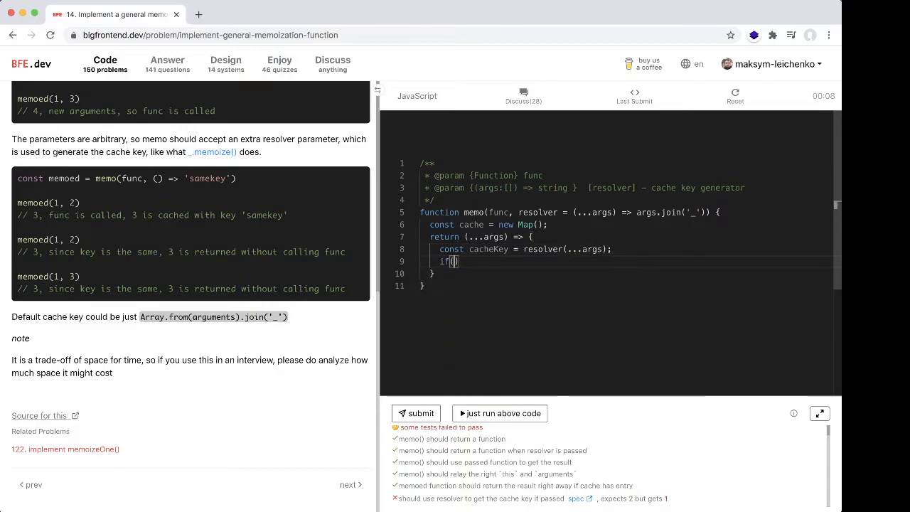
pyautogui.write('cache')
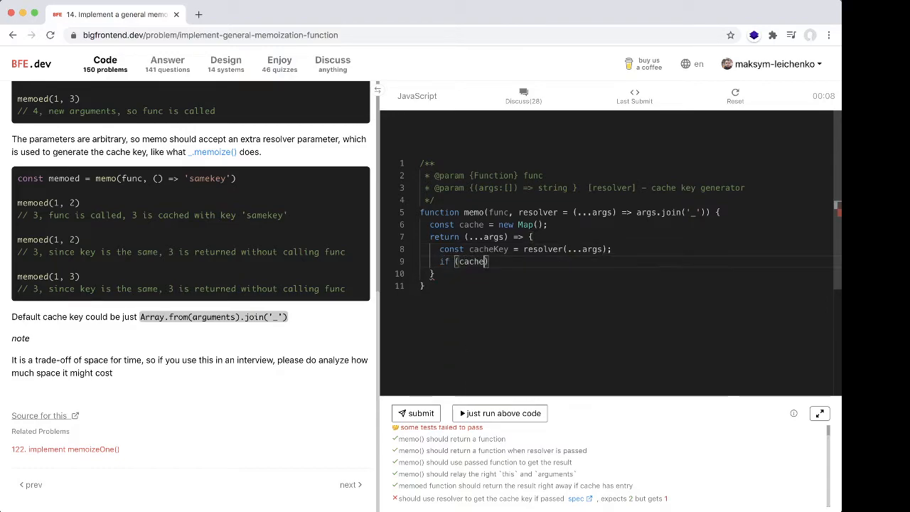
pyautogui.write('.hs')
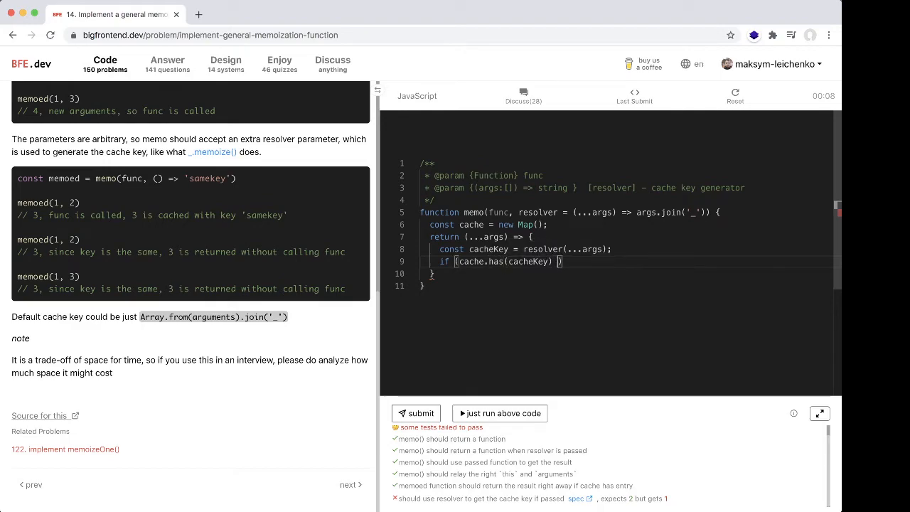
pyautogui.write('{')
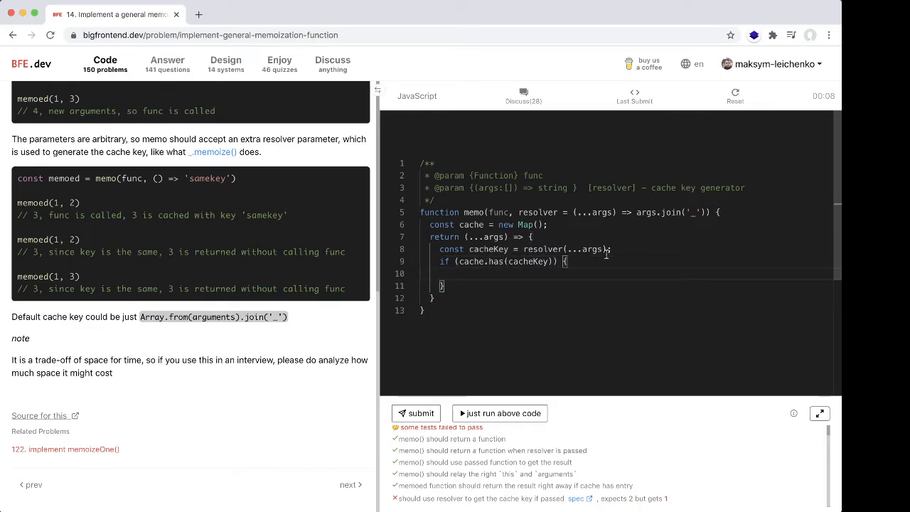
pyautogui.write('return')
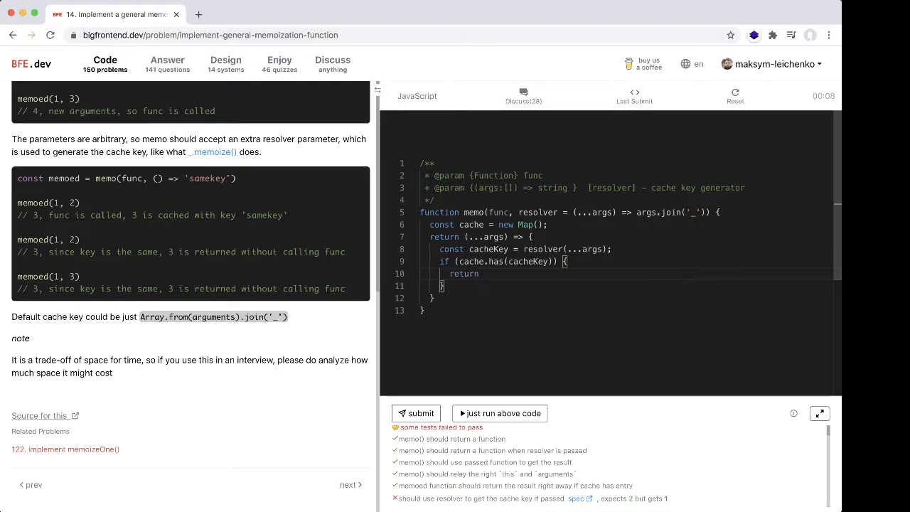
pyautogui.write('cache.')
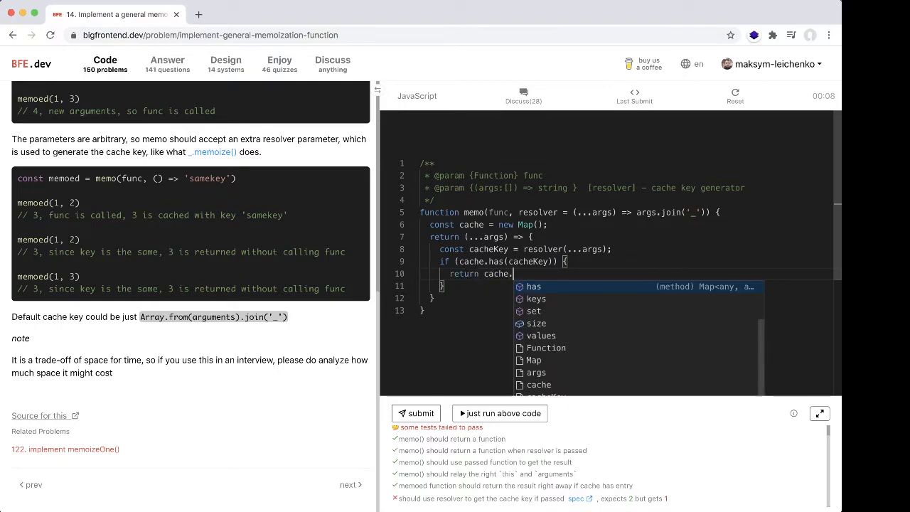
pyautogui.write('get')
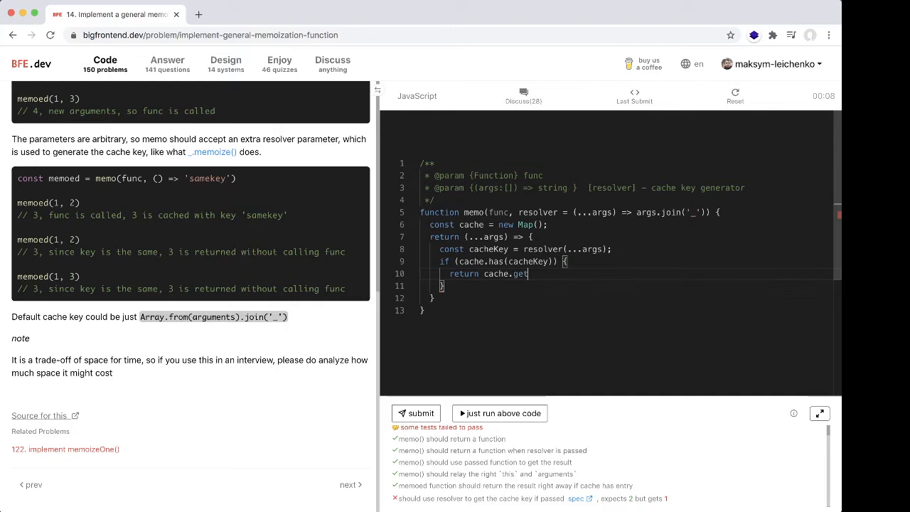
pyautogui.write('(cacheKey);')
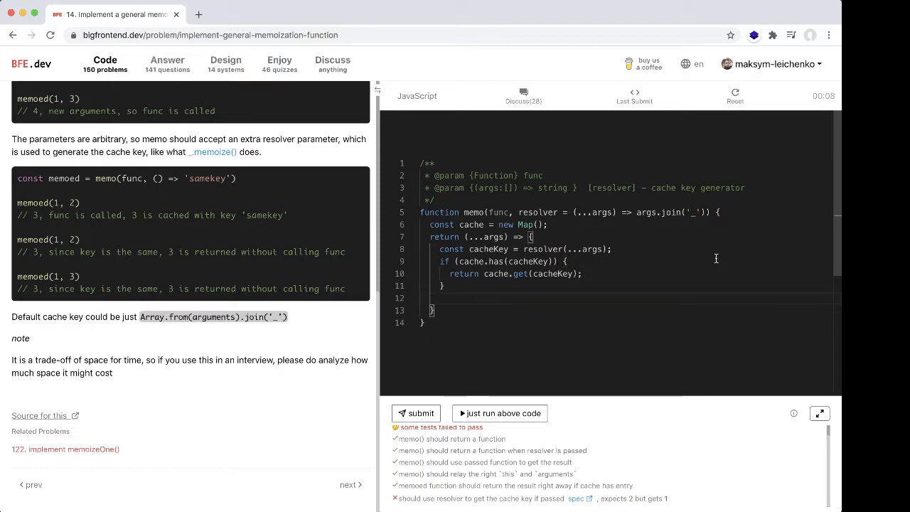
pyautogui.moveTo(626, 372)
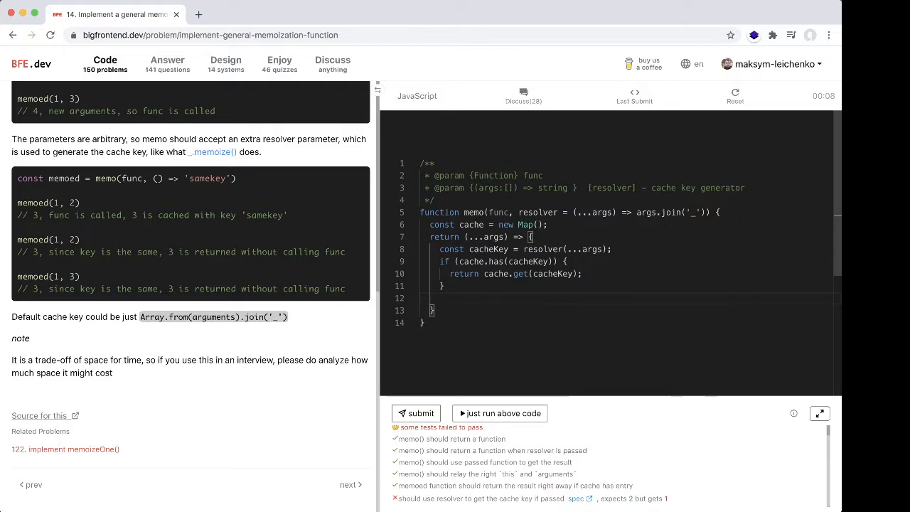
# - Compute 'const value = func.apply(this, args)' after the cache check
pyautogui.write('const value =')
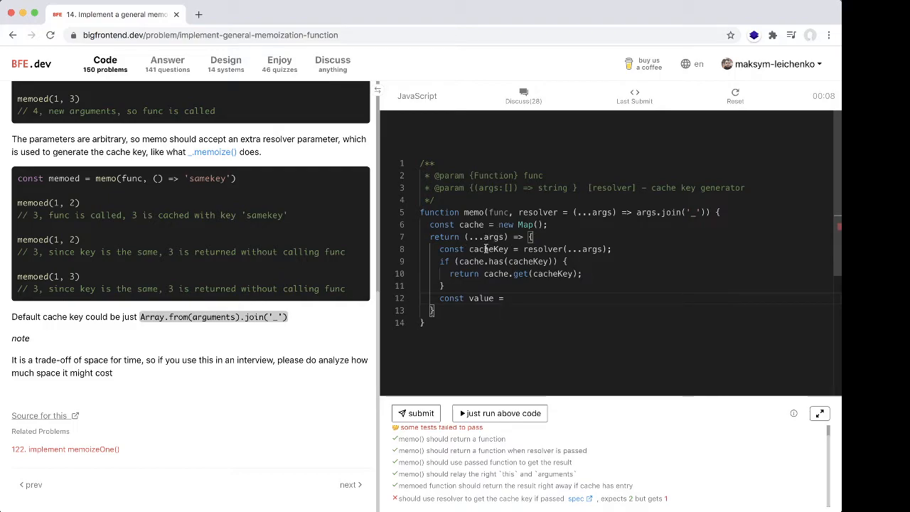
pyautogui.click(510, 299)
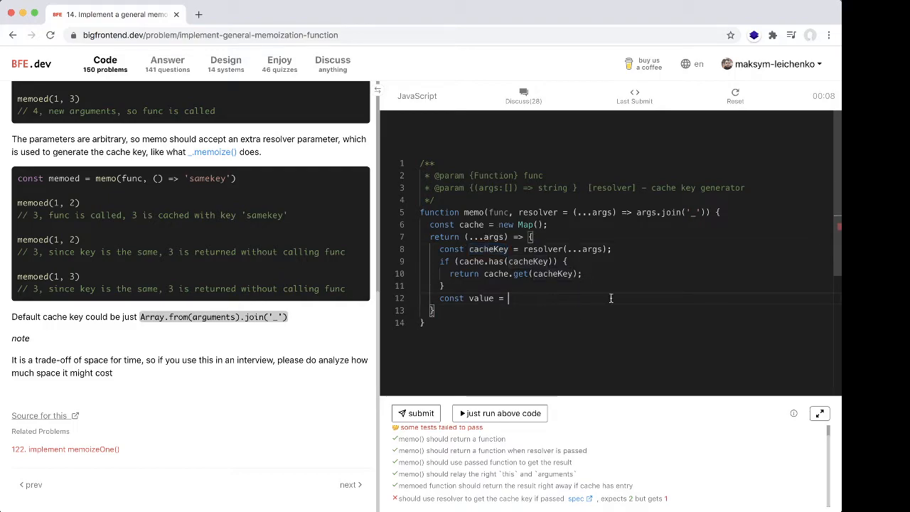
pyautogui.moveTo(499, 211)
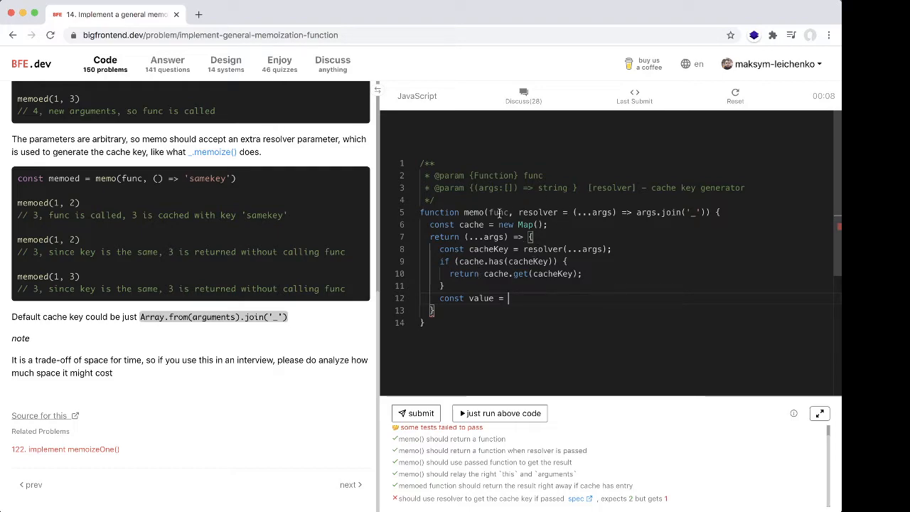
pyautogui.write('func.apply')
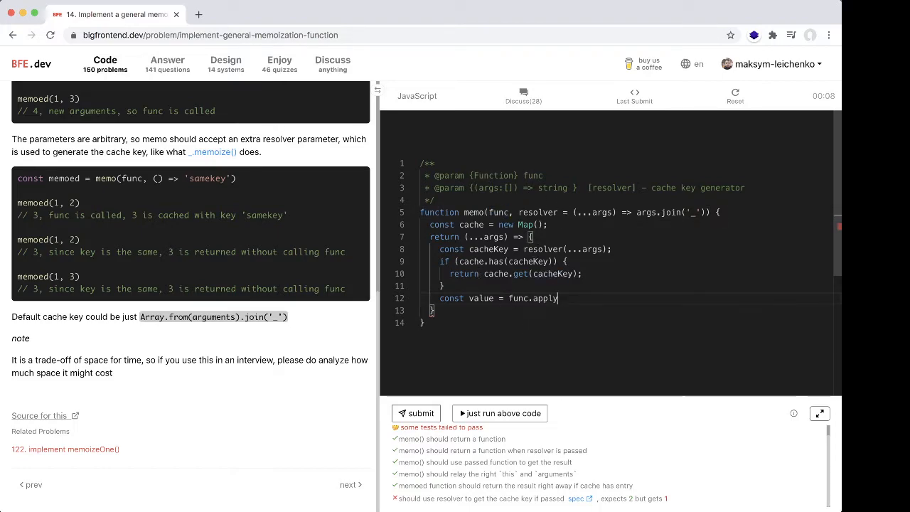
pyautogui.write('(')
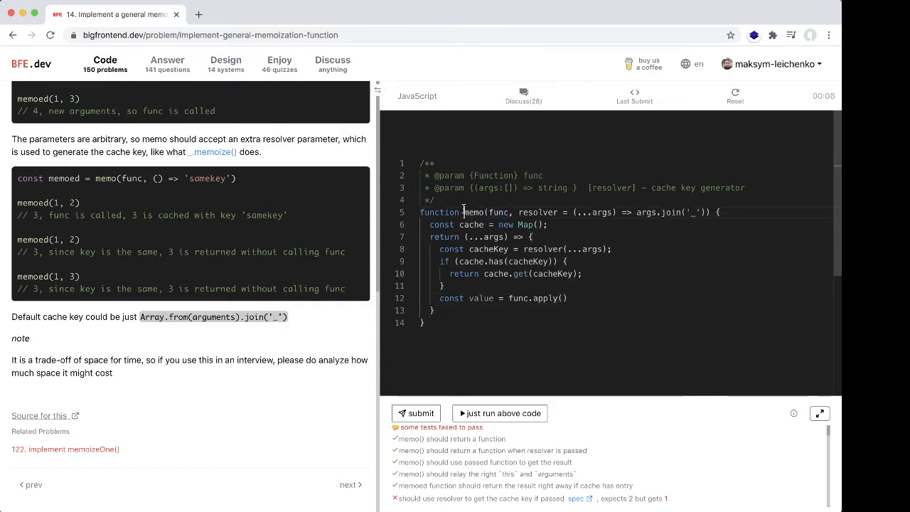
pyautogui.doubleClick(474, 212)
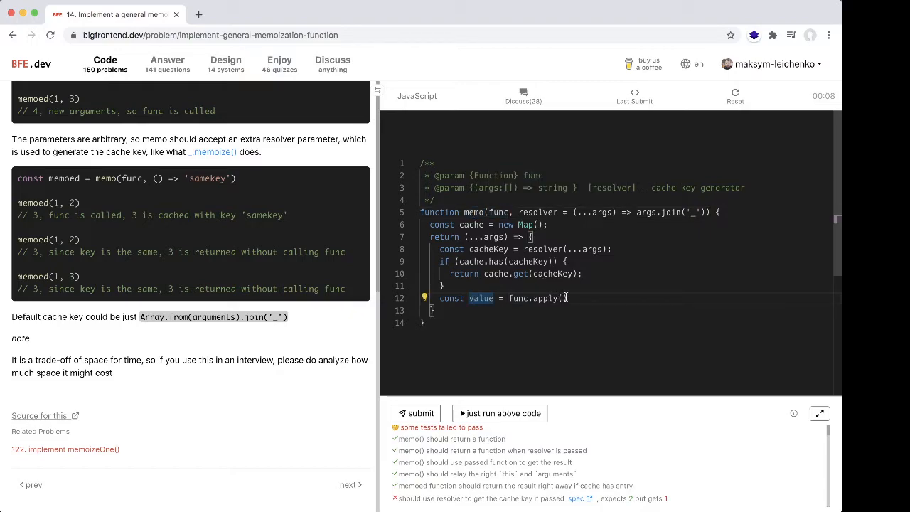
pyautogui.write('(this, args')
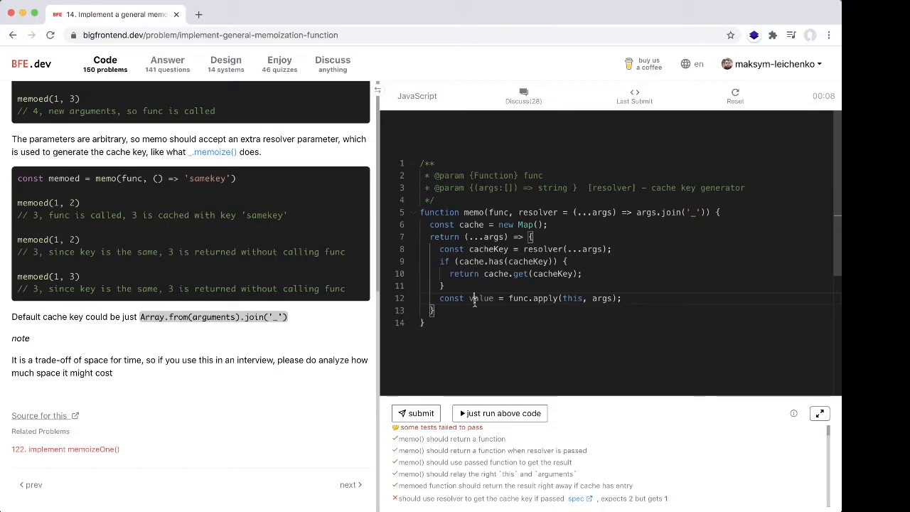
# - Store the result with cache.set(cacheKey, value) and return value
pyautogui.press('Enter')
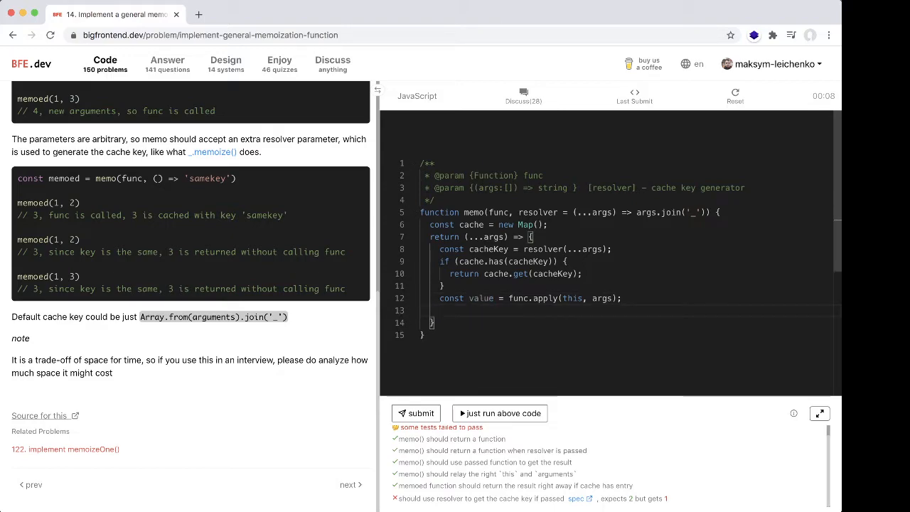
pyautogui.write('co')
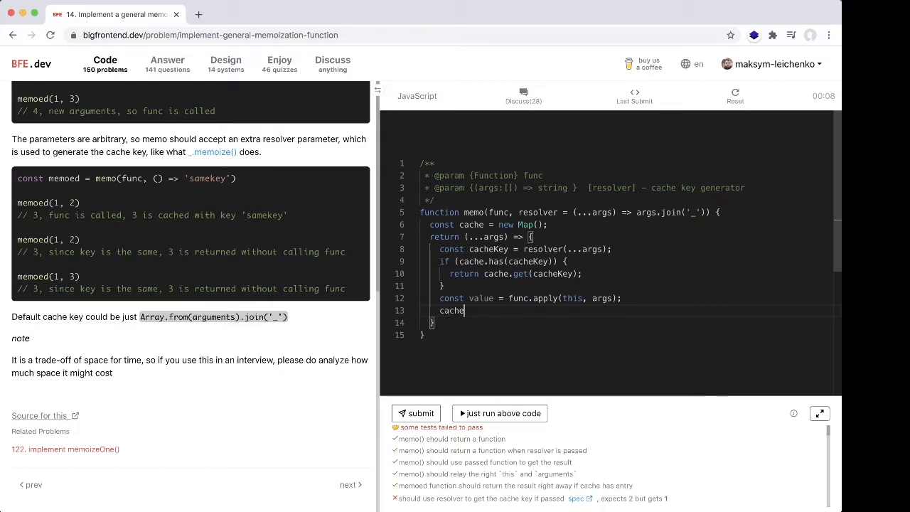
pyautogui.write('.set(')
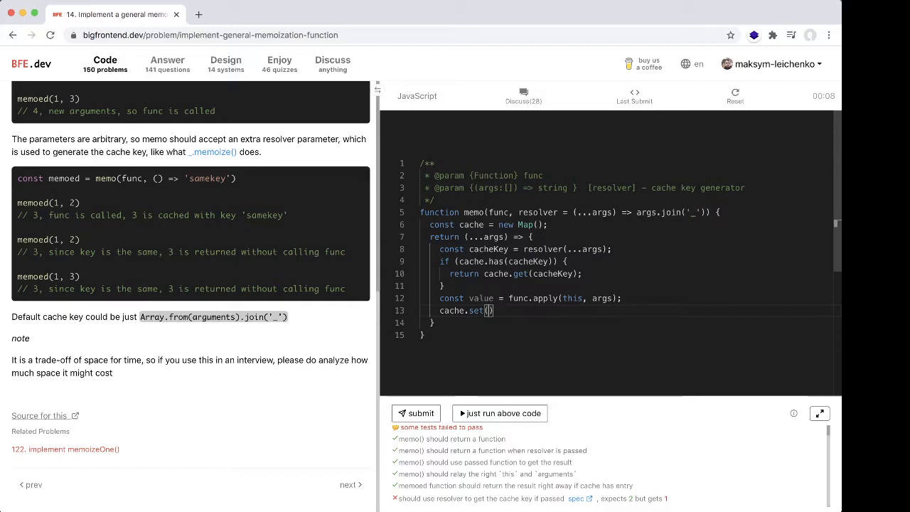
pyautogui.write('cacheKey,')
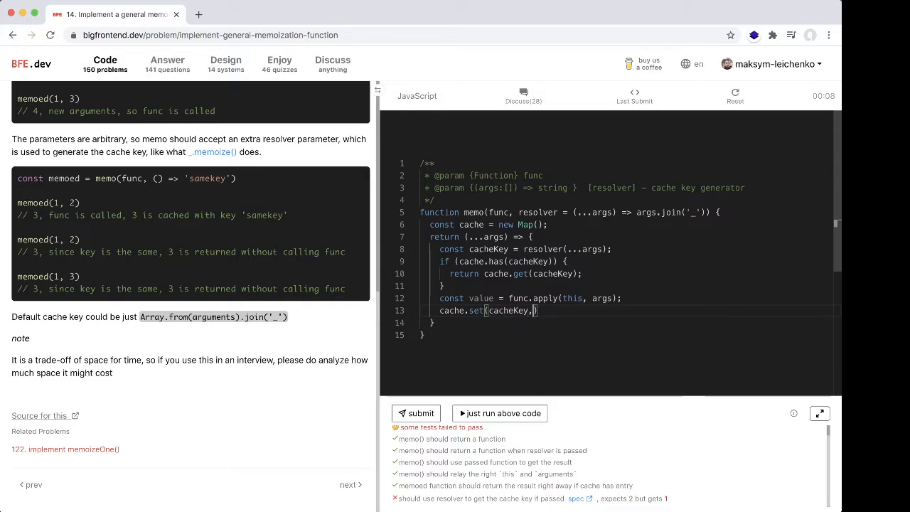
pyautogui.write('value')
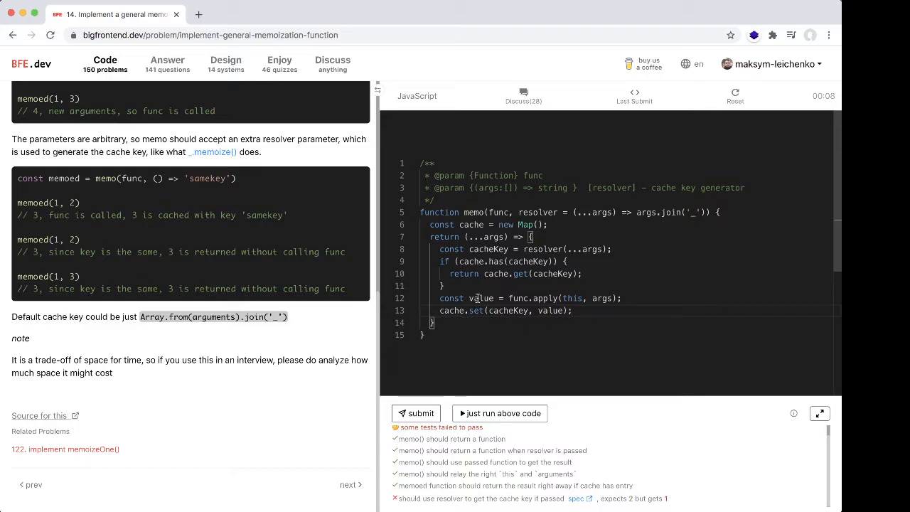
pyautogui.write('r')
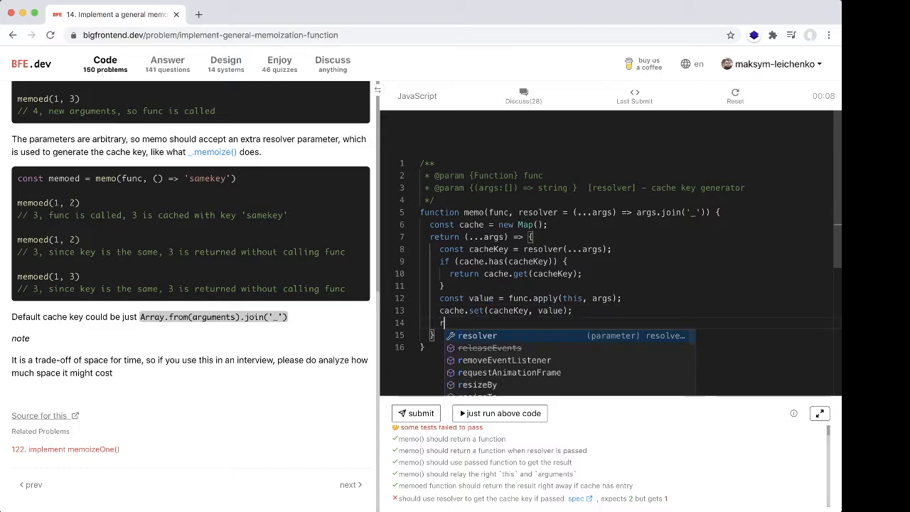
pyautogui.write('return value;')
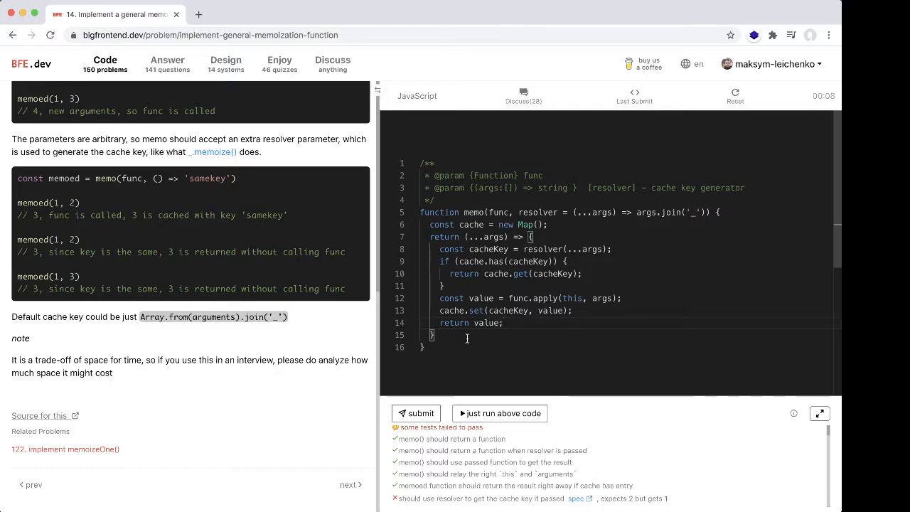
pyautogui.moveTo(529, 355)
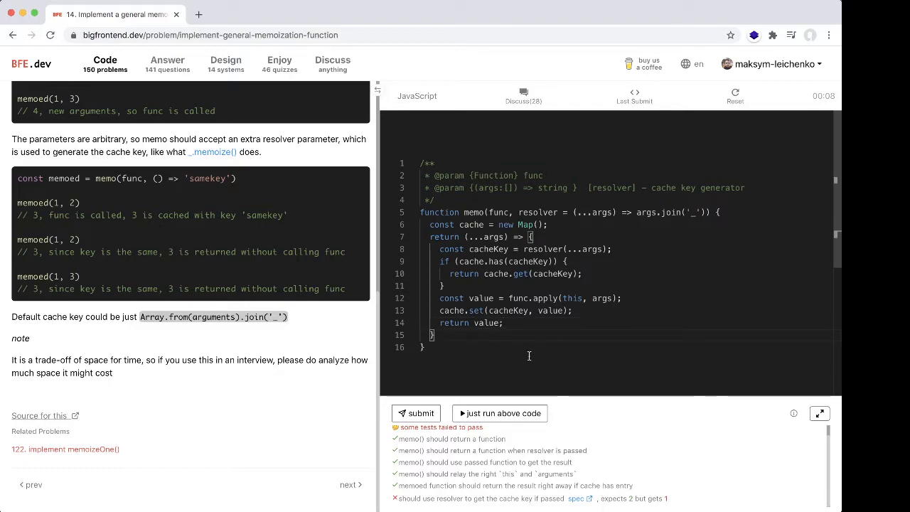
# - Insert a blank line after 'const cache = new Map()', before the return statement
pyautogui.scroll(-3)
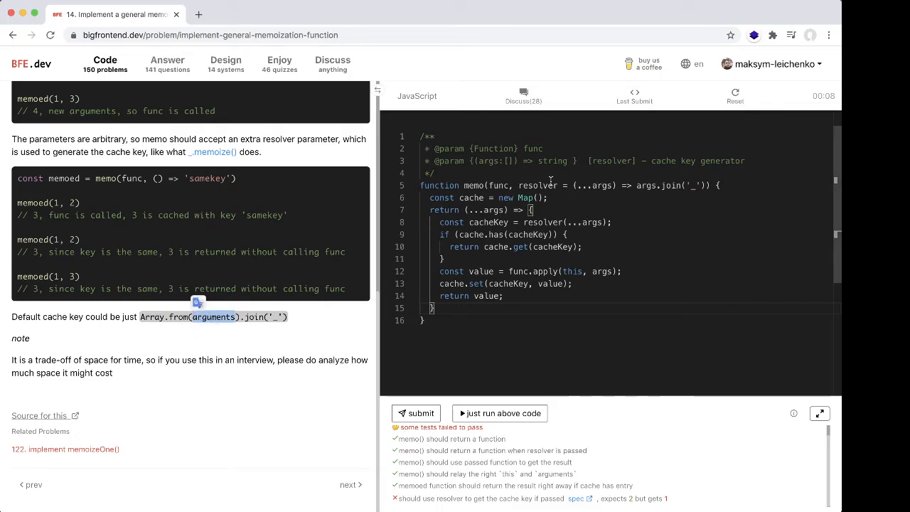
pyautogui.doubleClick(602, 184)
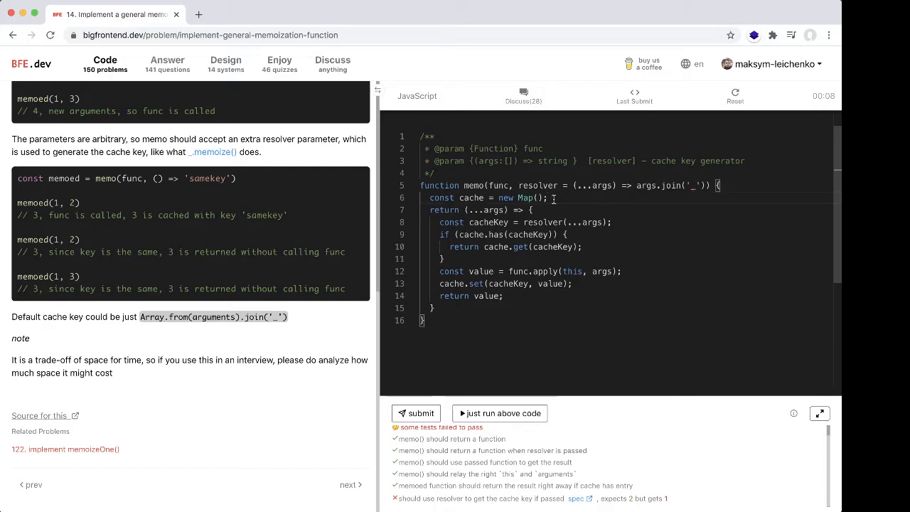
pyautogui.doubleClick(538, 186)
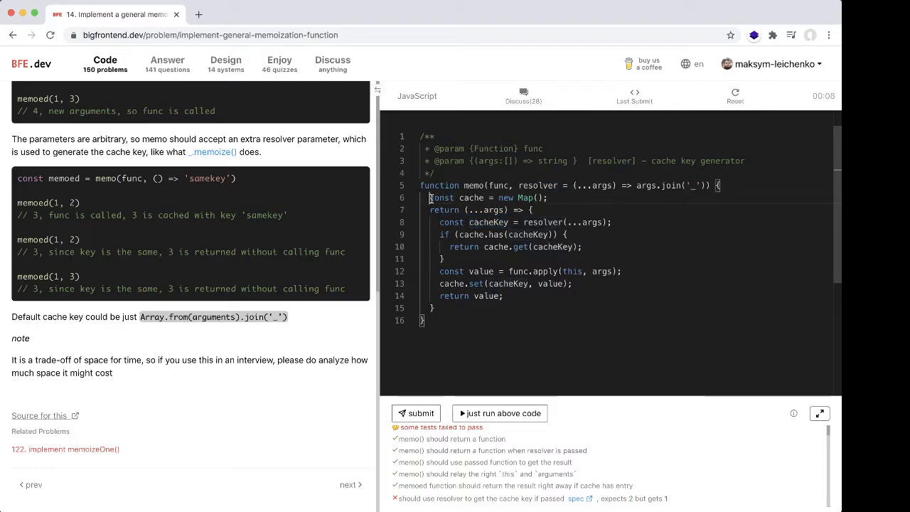
pyautogui.doubleClick(471, 197)
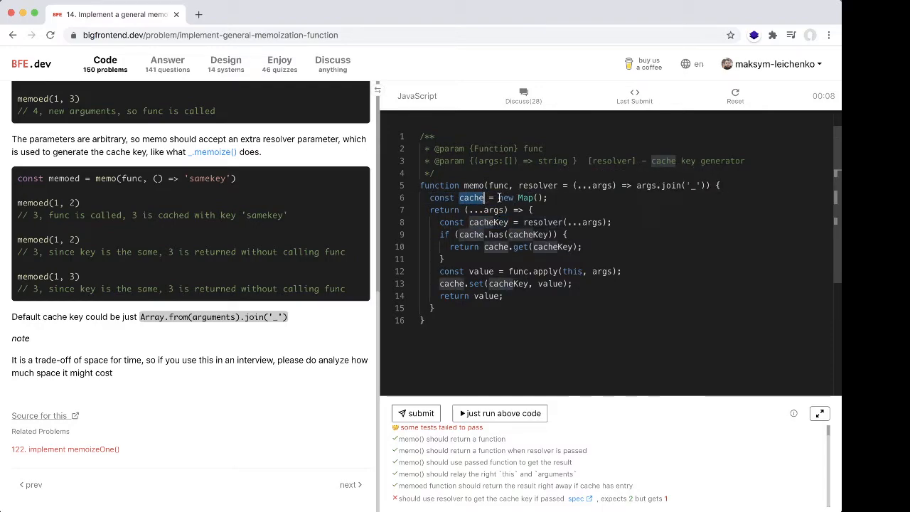
pyautogui.press('Enter')
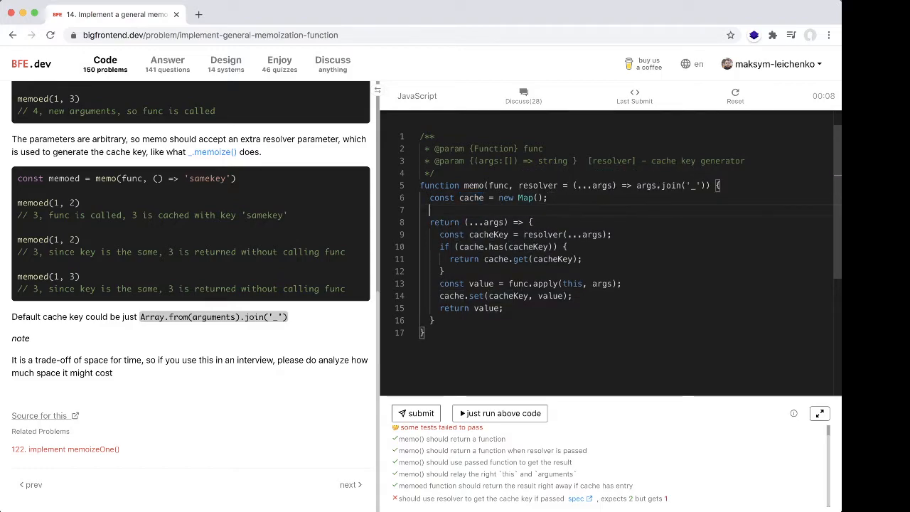
pyautogui.click(569, 199)
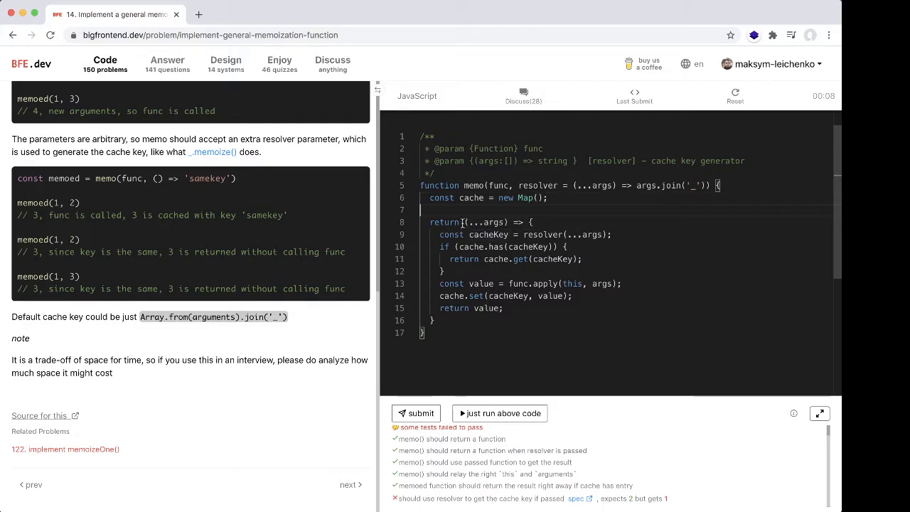
pyautogui.doubleClick(444, 222)
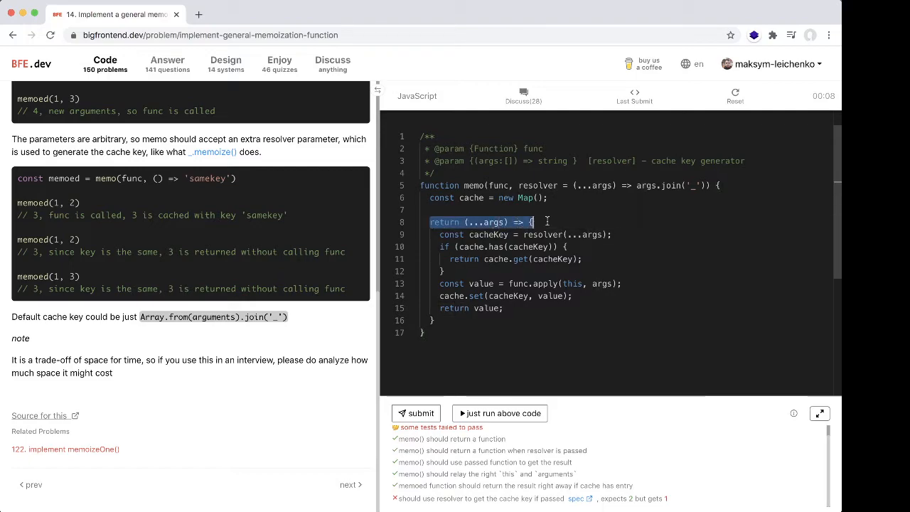
pyautogui.click(459, 221)
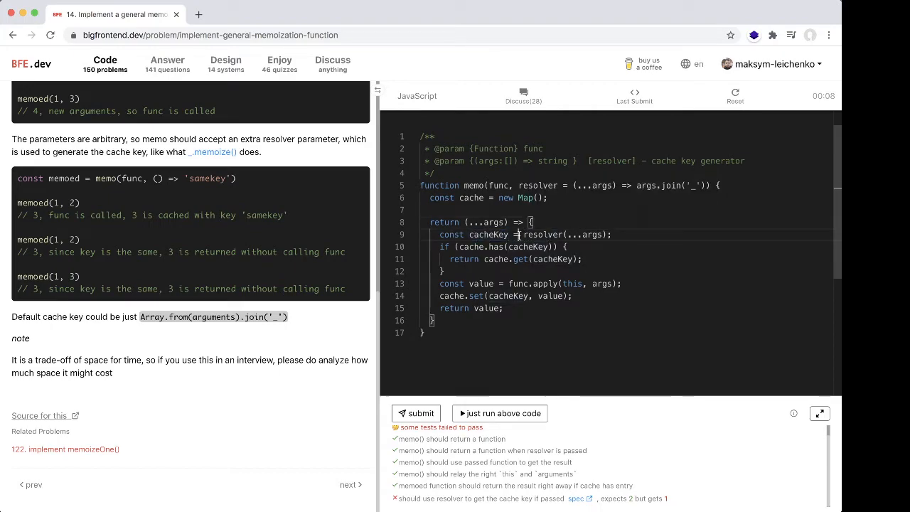
pyautogui.doubleClick(488, 234)
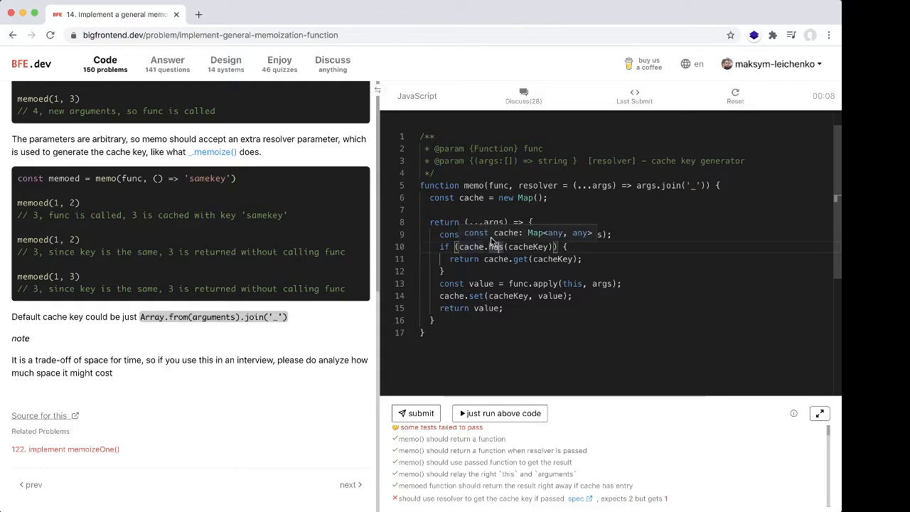
pyautogui.moveTo(494, 246)
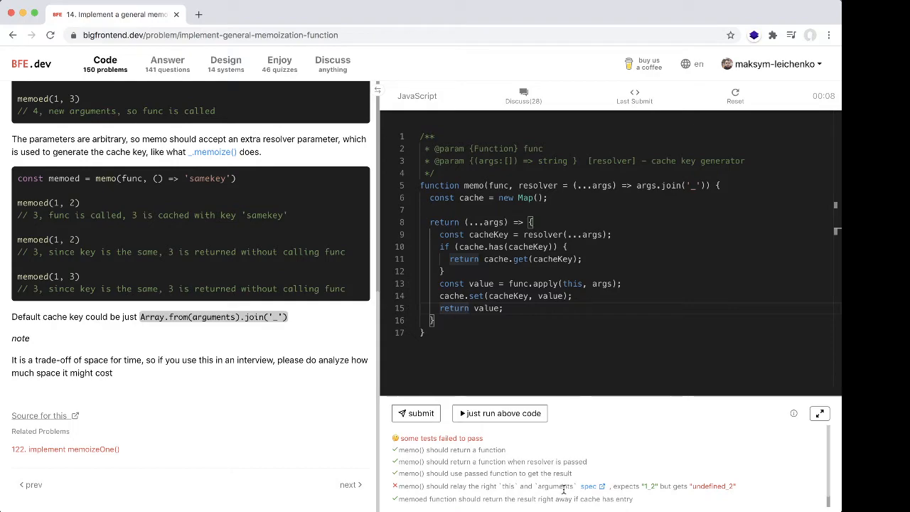
# - Change the arrow function to function(...args) and submit for the Well Done result
pyautogui.doubleClick(572, 283)
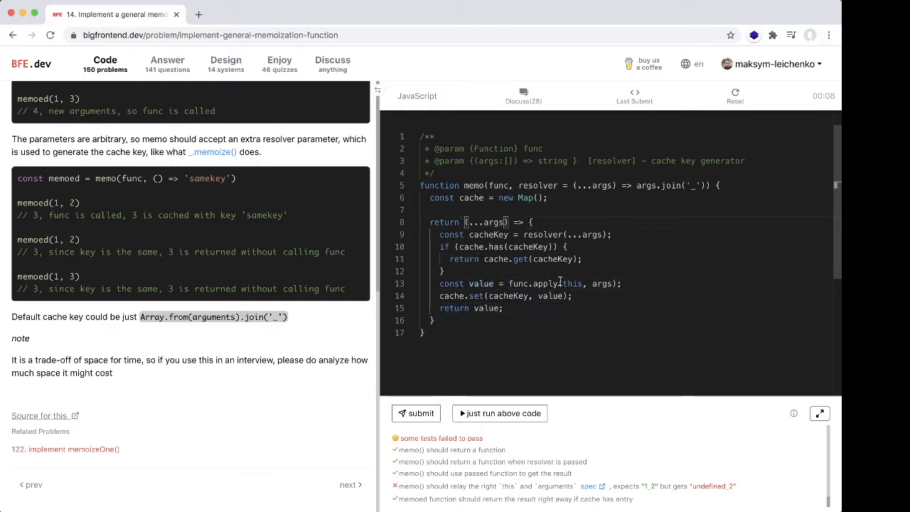
pyautogui.moveTo(548, 283)
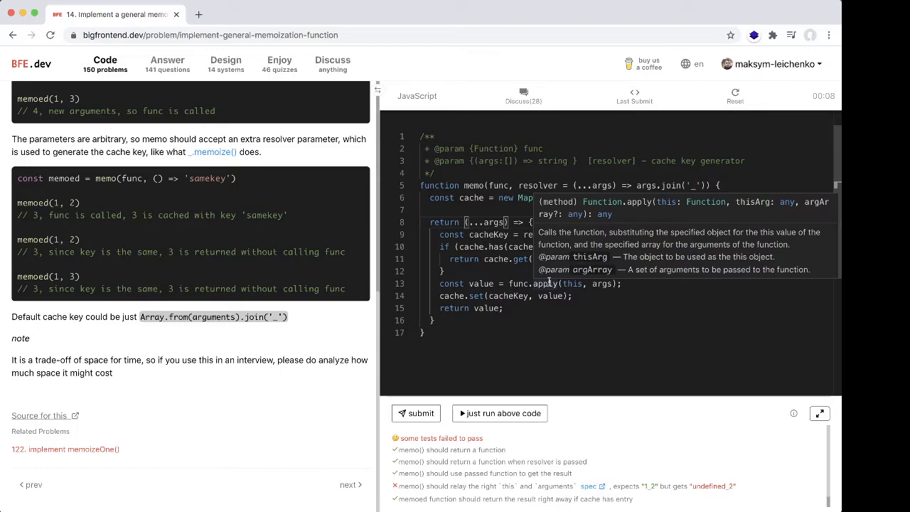
pyautogui.write('function')
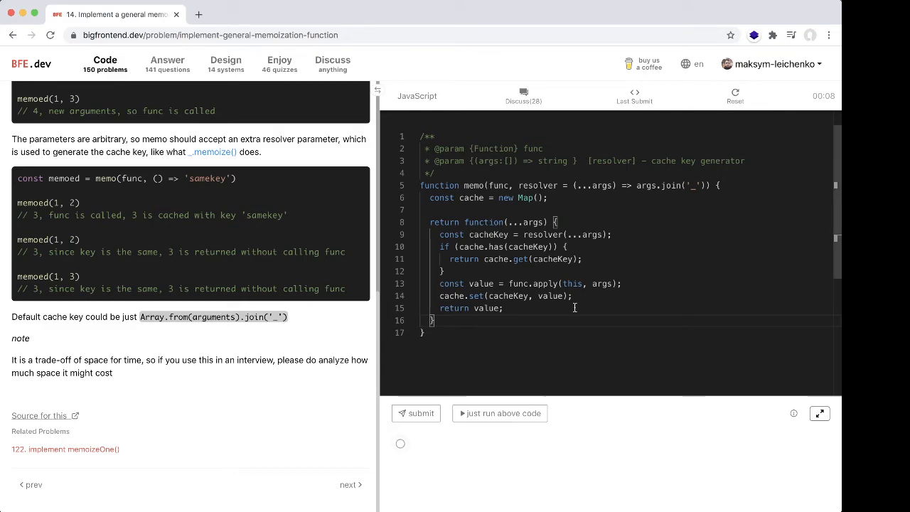
pyautogui.click(414, 412)
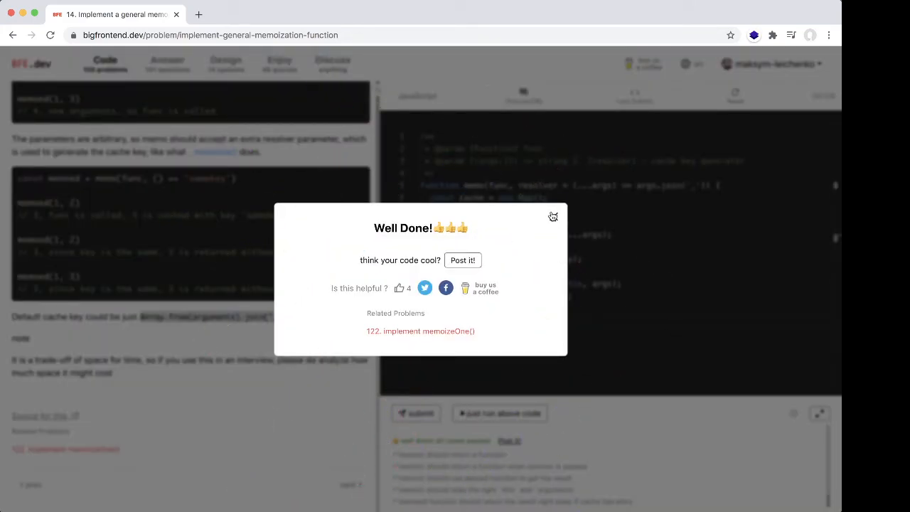